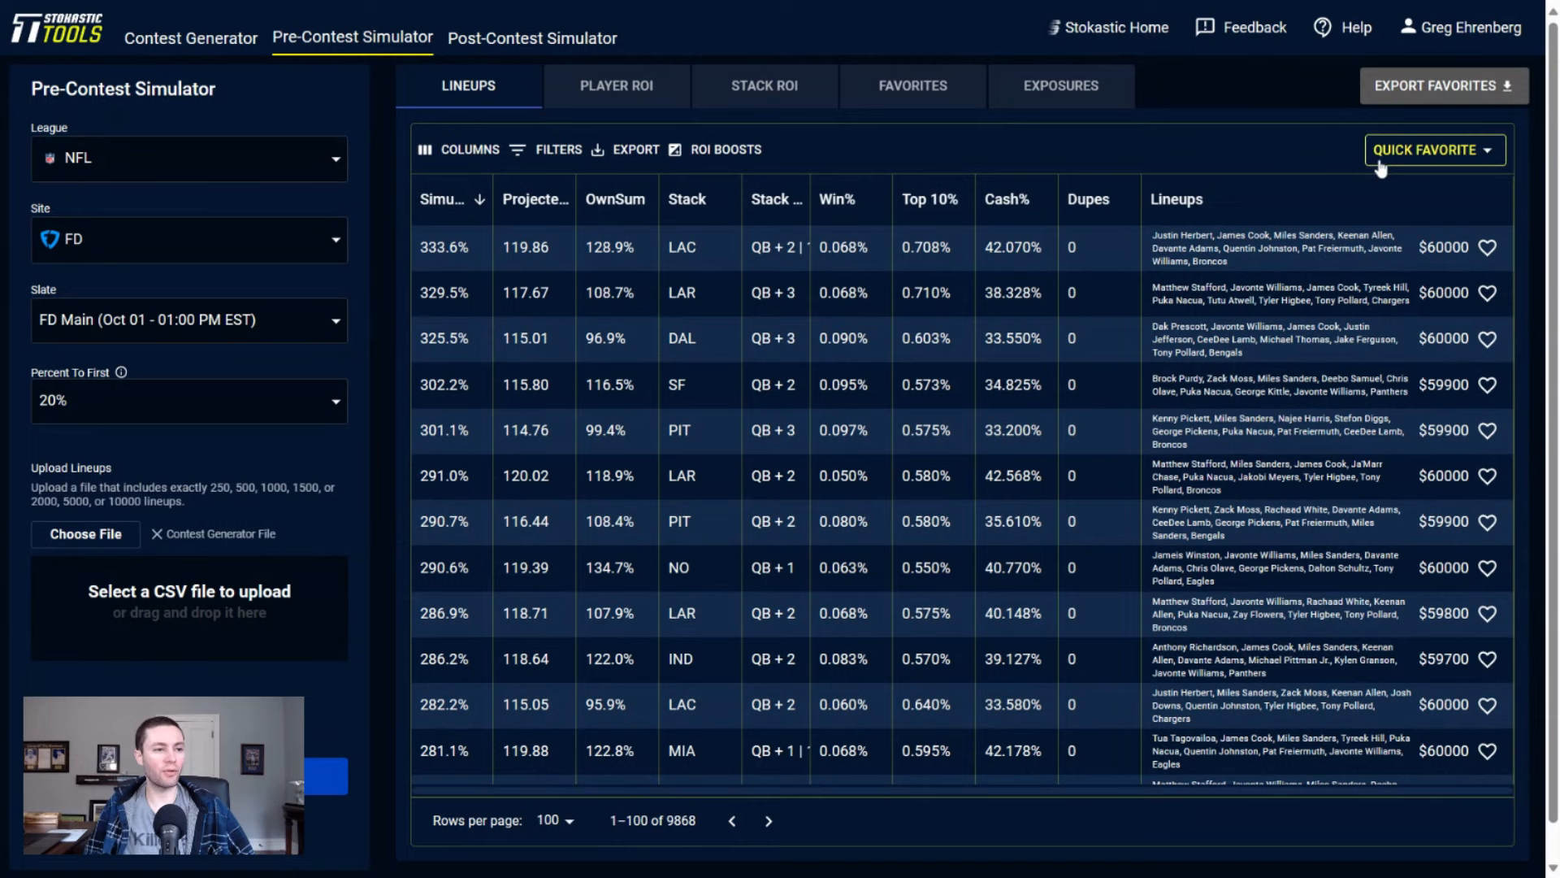
Favorite the top 150 simulated lineups via the Quick Favorite dropdown.
left_click(1427, 150)
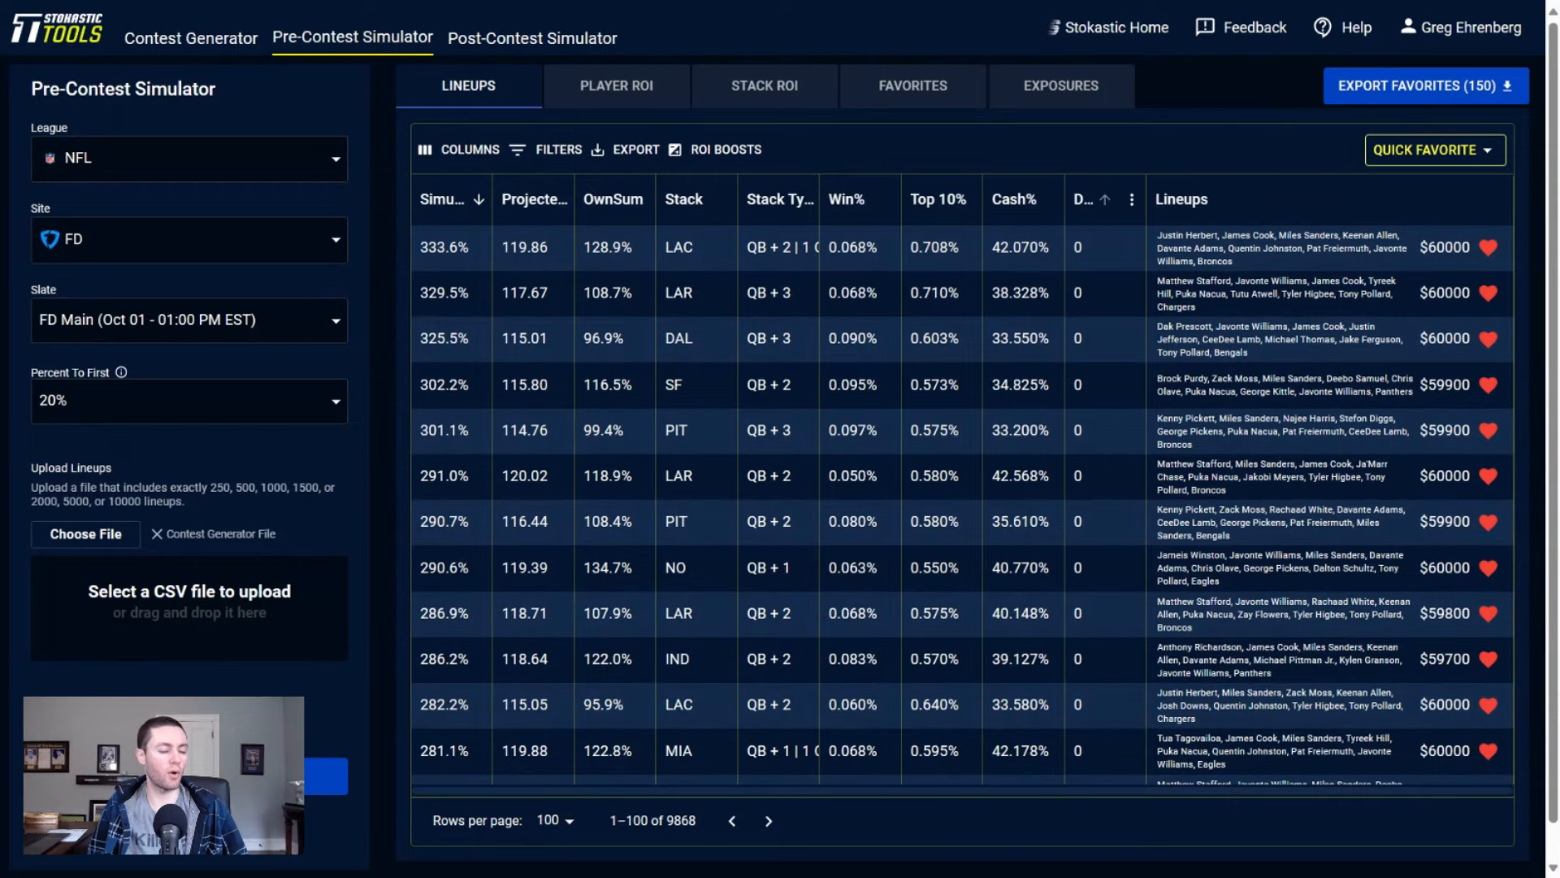
left_click(776, 199)
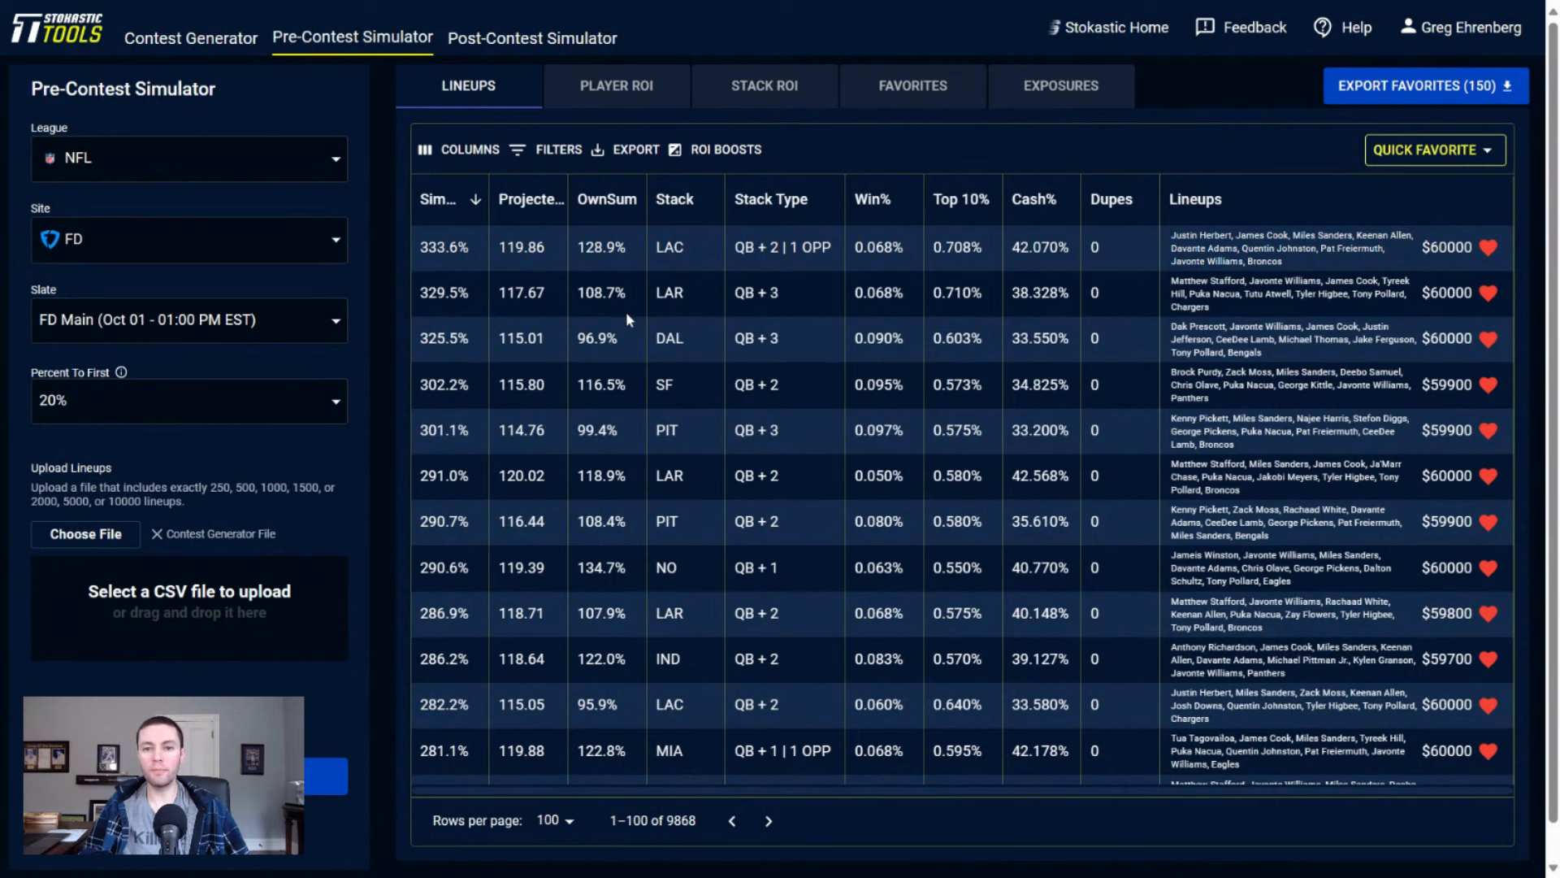
mouse_move(668, 275)
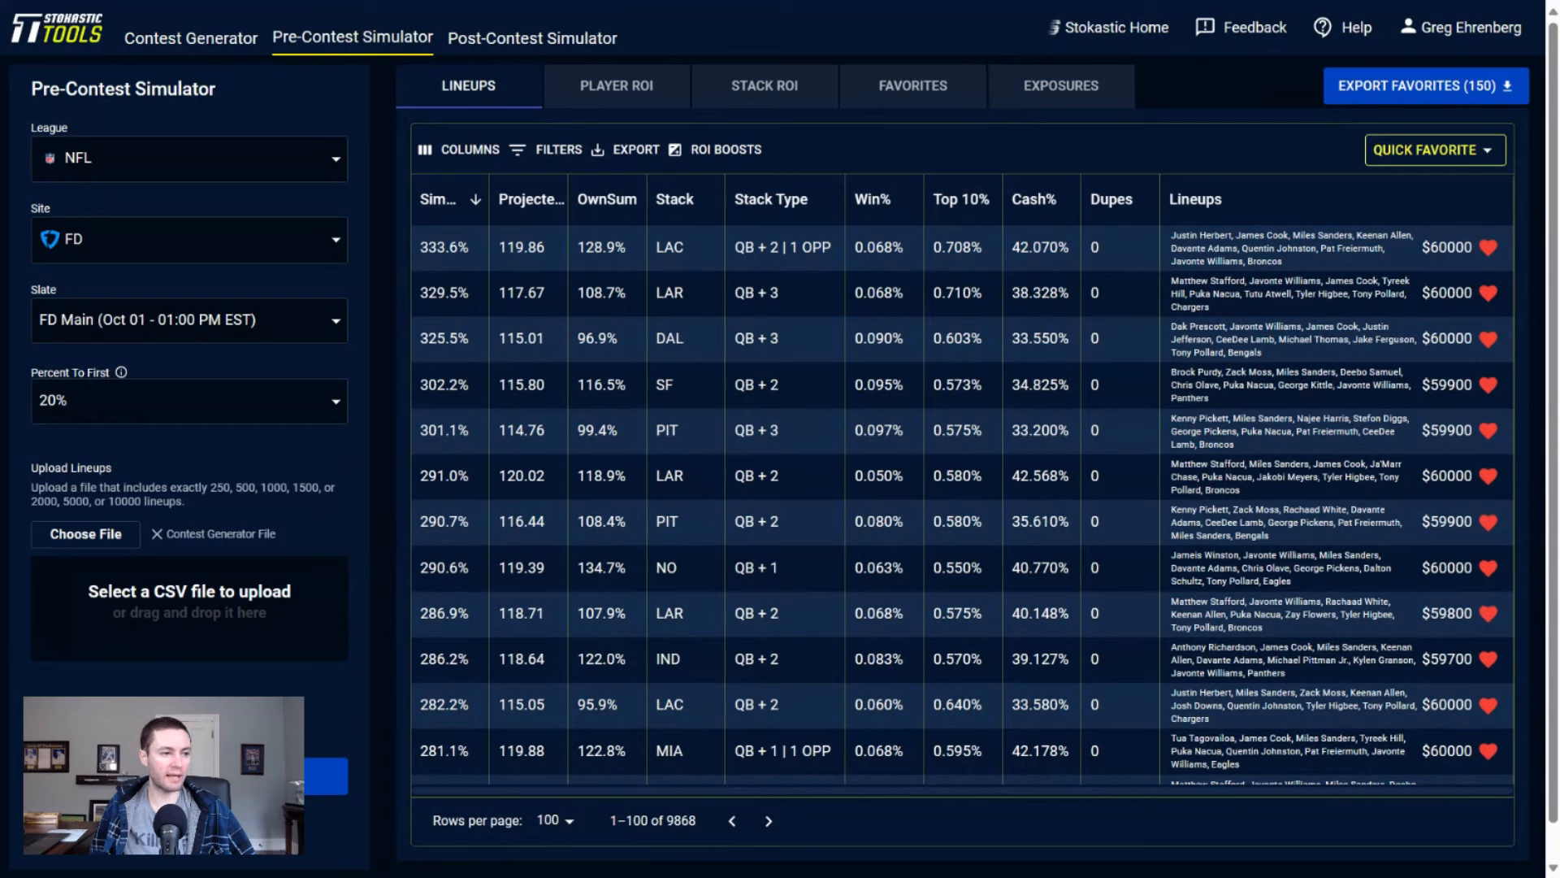
mouse_move(1304, 267)
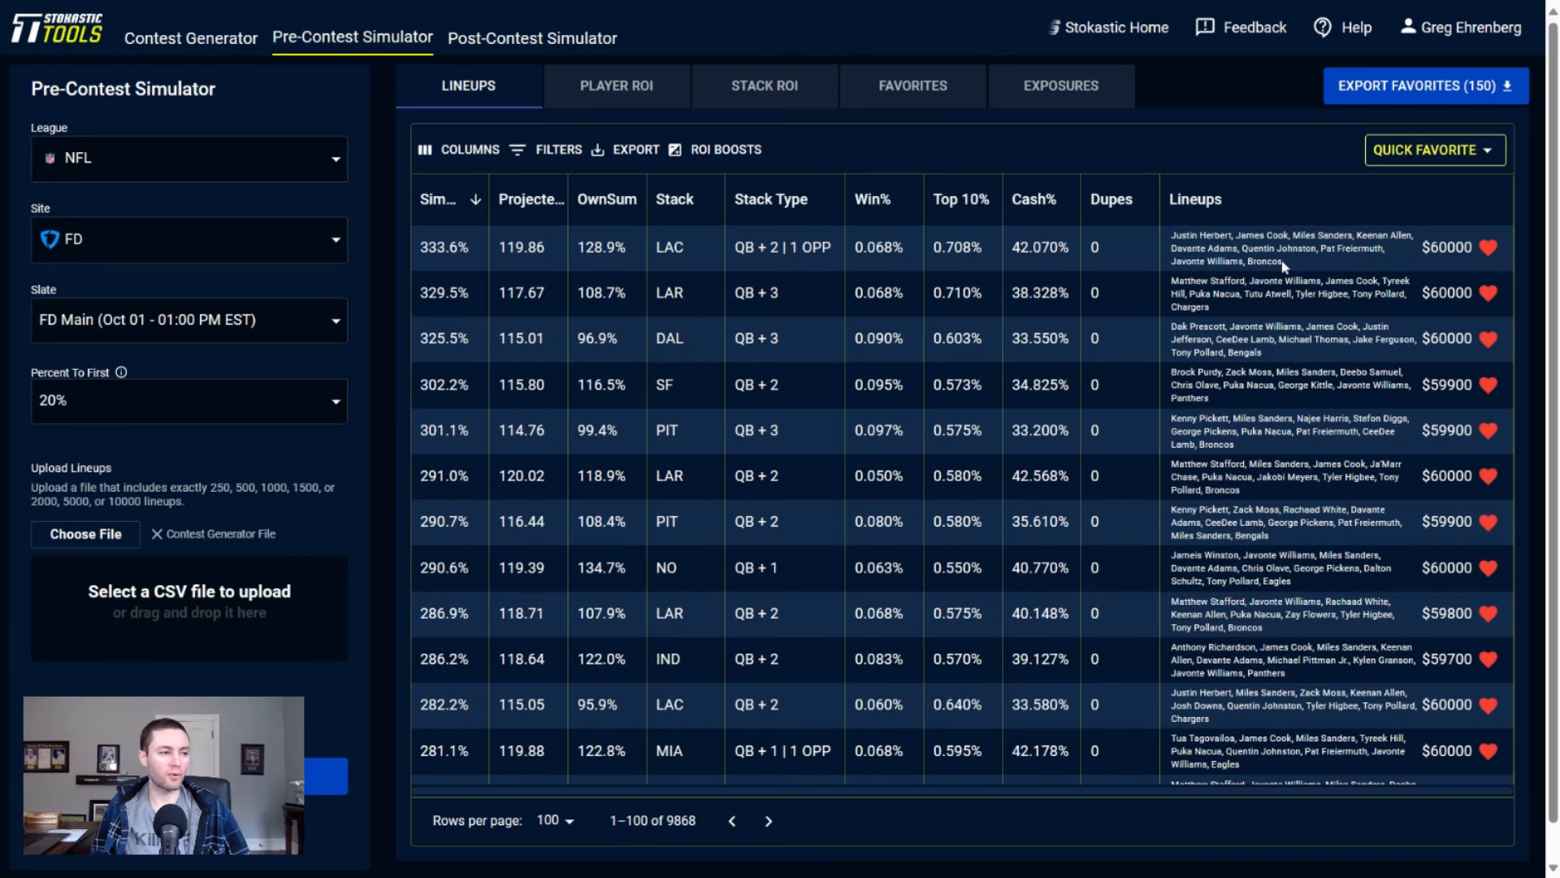
mouse_move(735, 338)
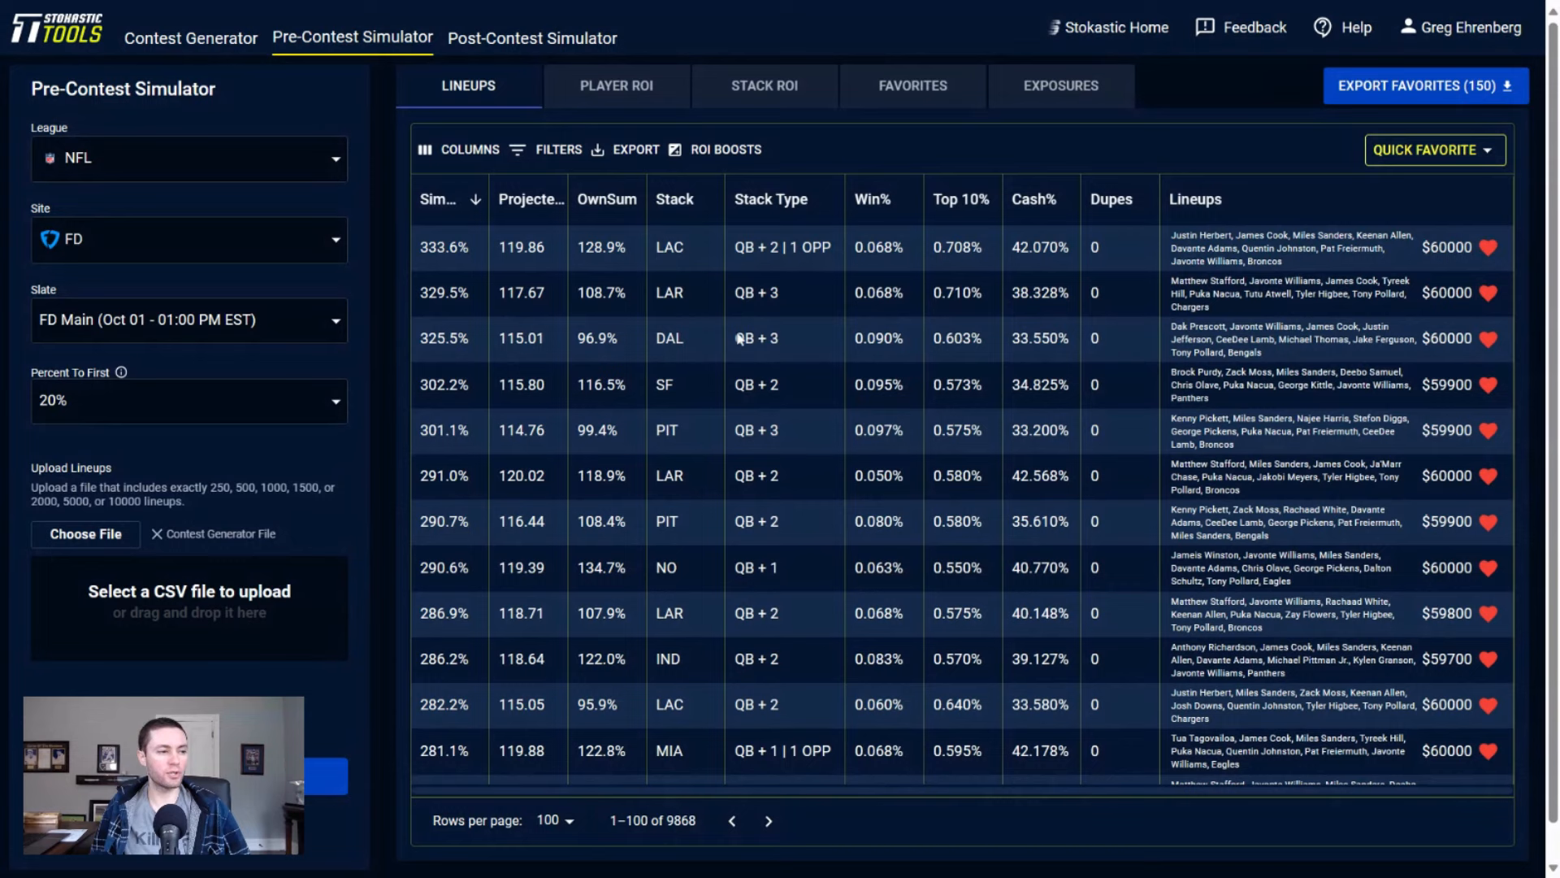
mouse_move(888, 418)
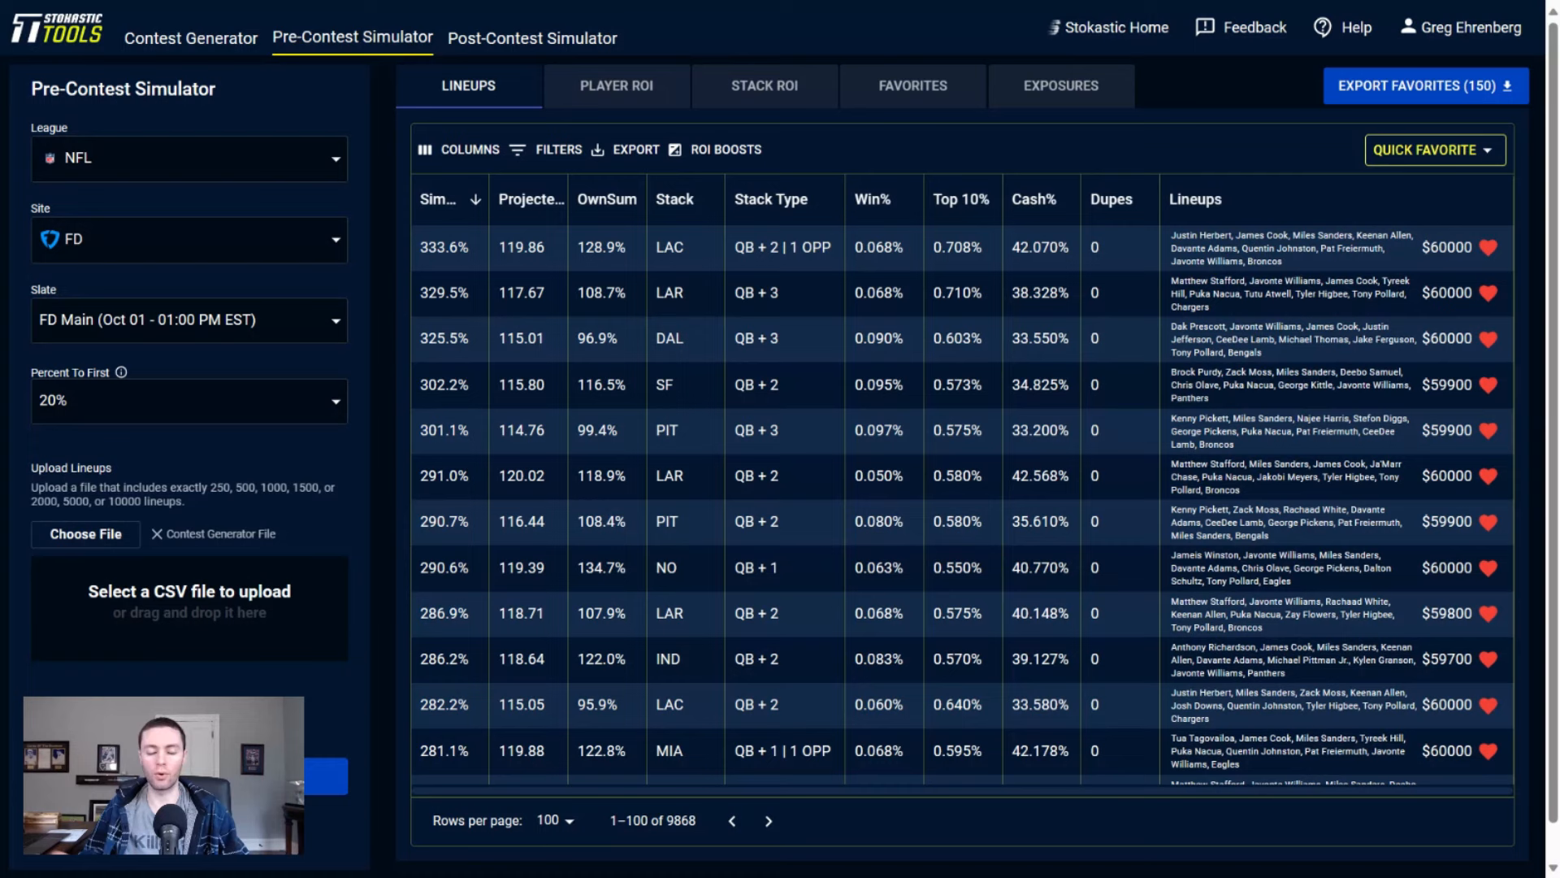
mouse_move(397, 420)
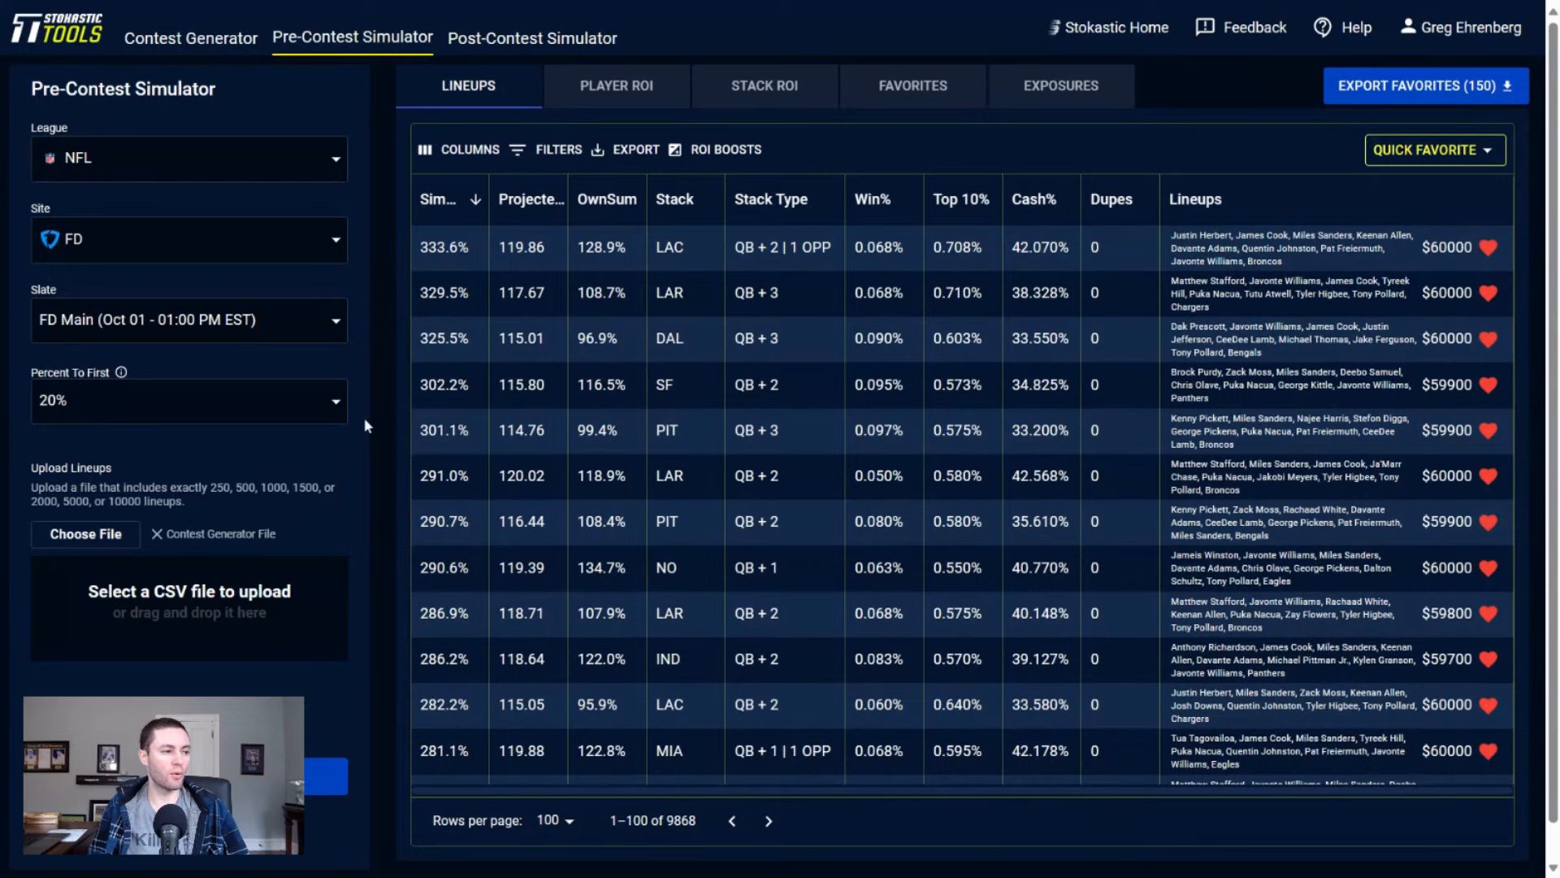
left_click(1059, 85)
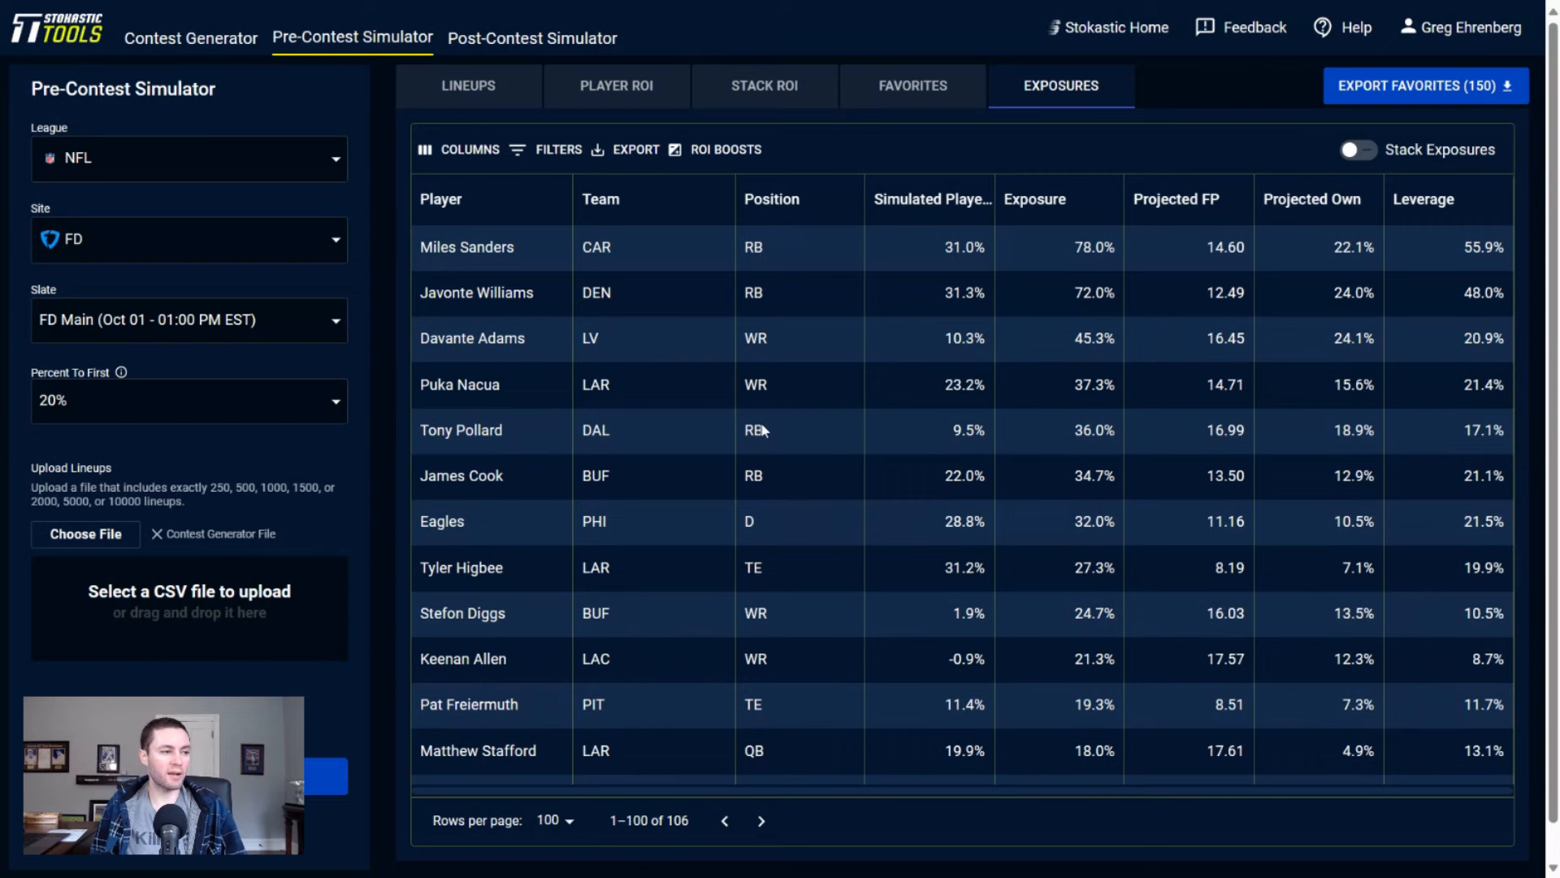
mouse_move(1311, 275)
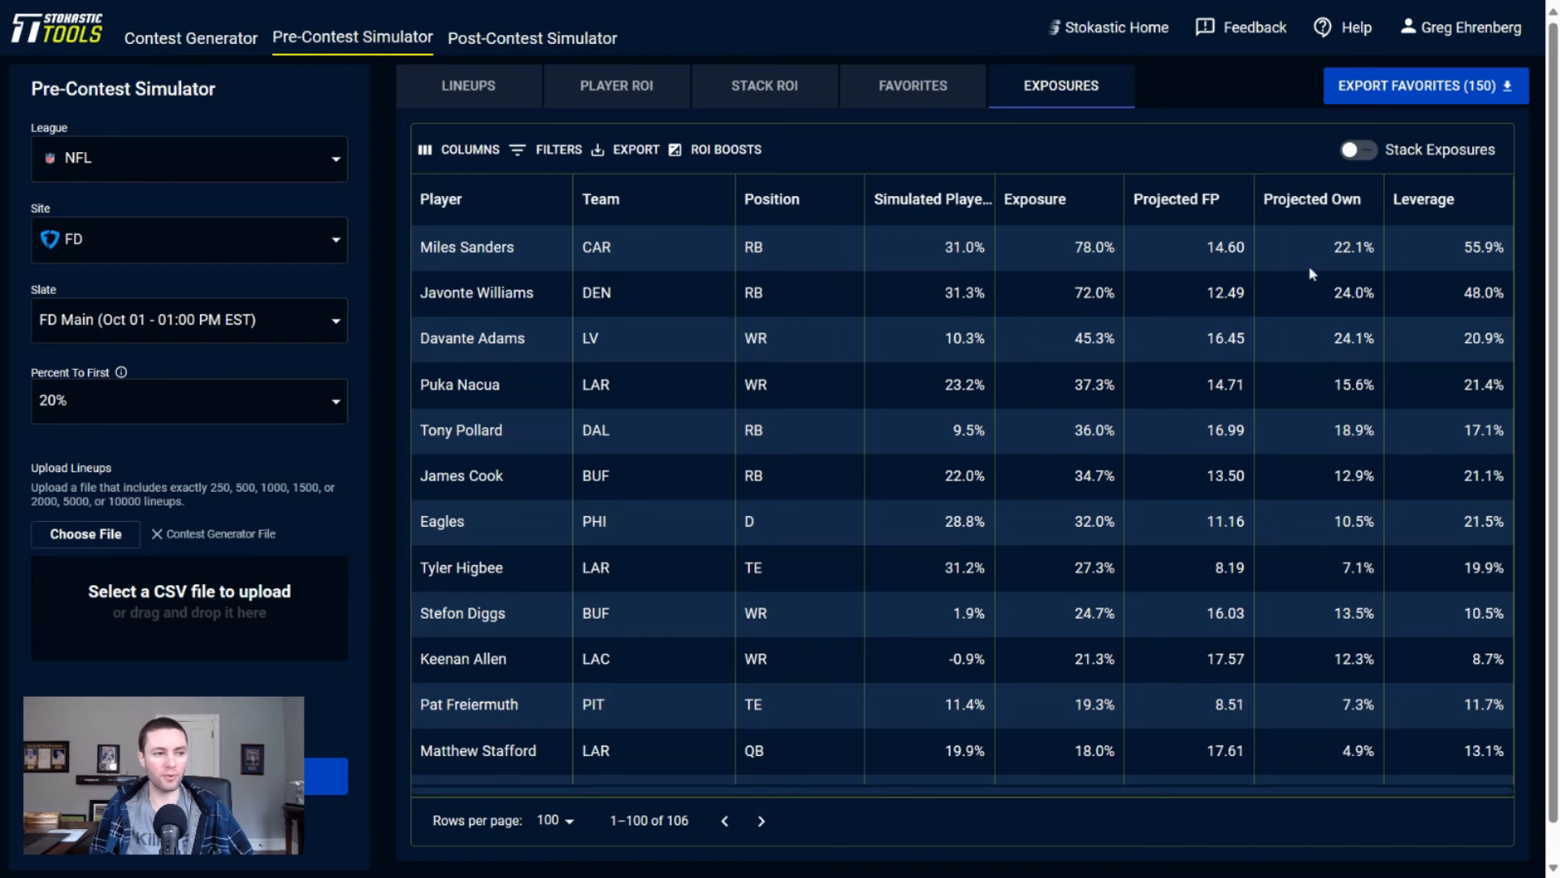
mouse_move(1183, 309)
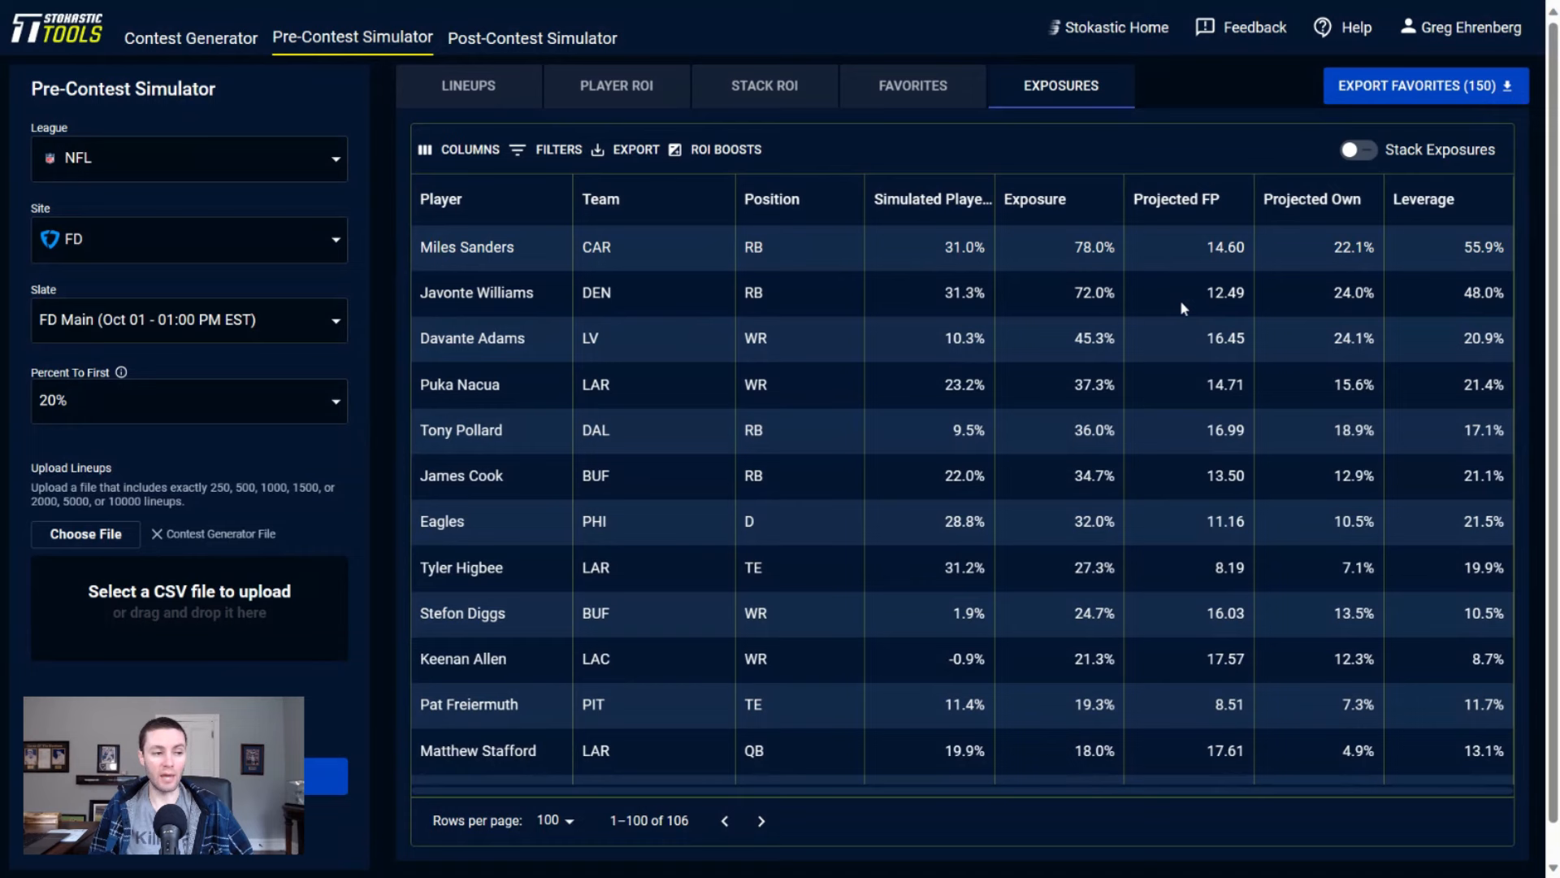
mouse_move(908, 282)
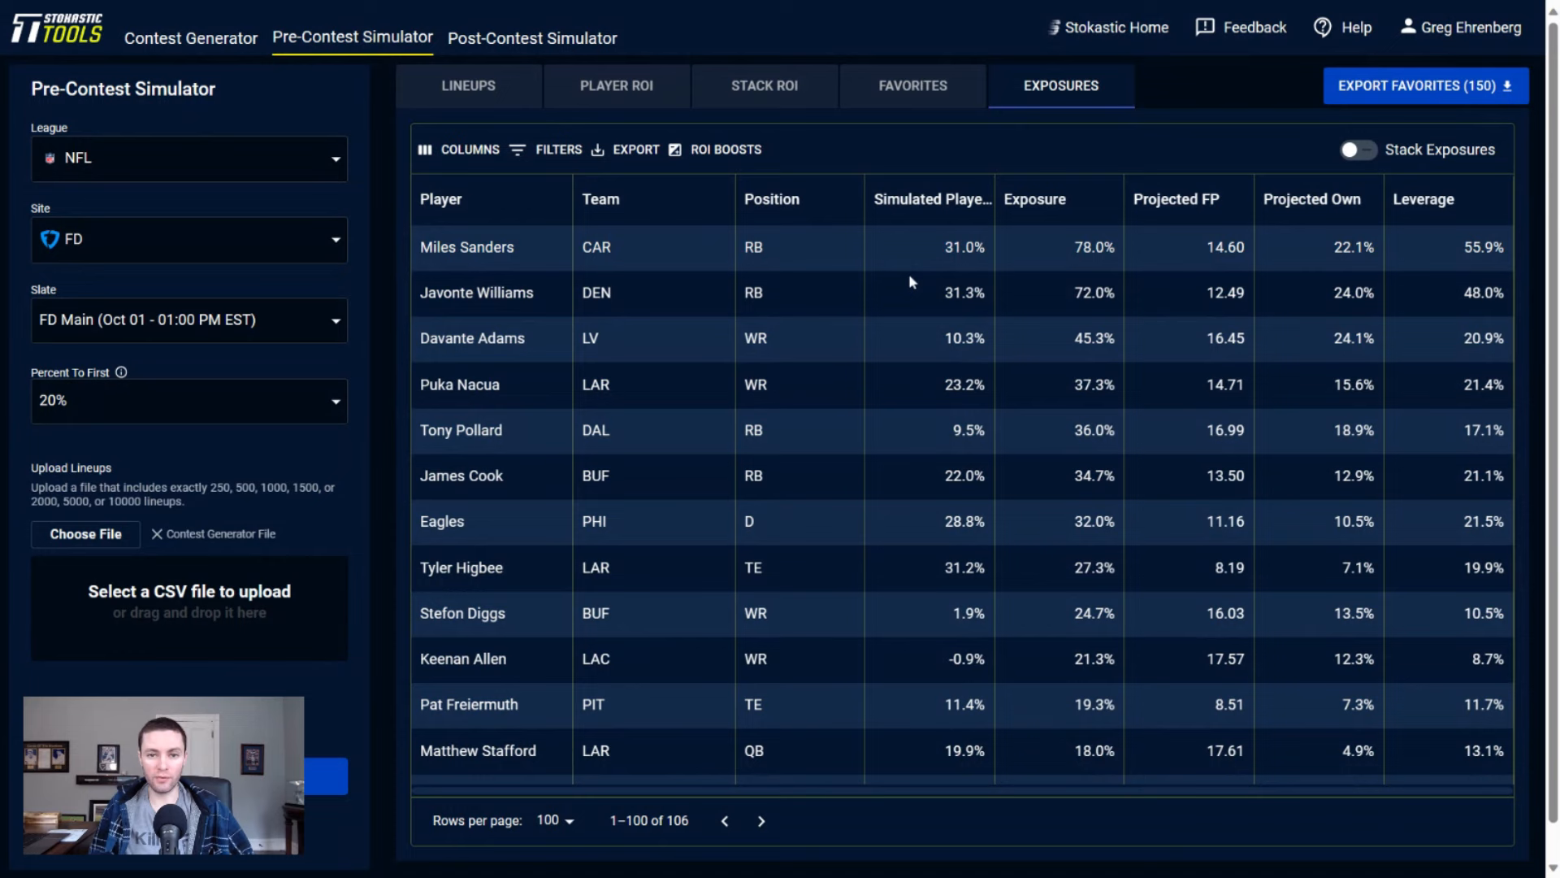
mouse_move(838, 350)
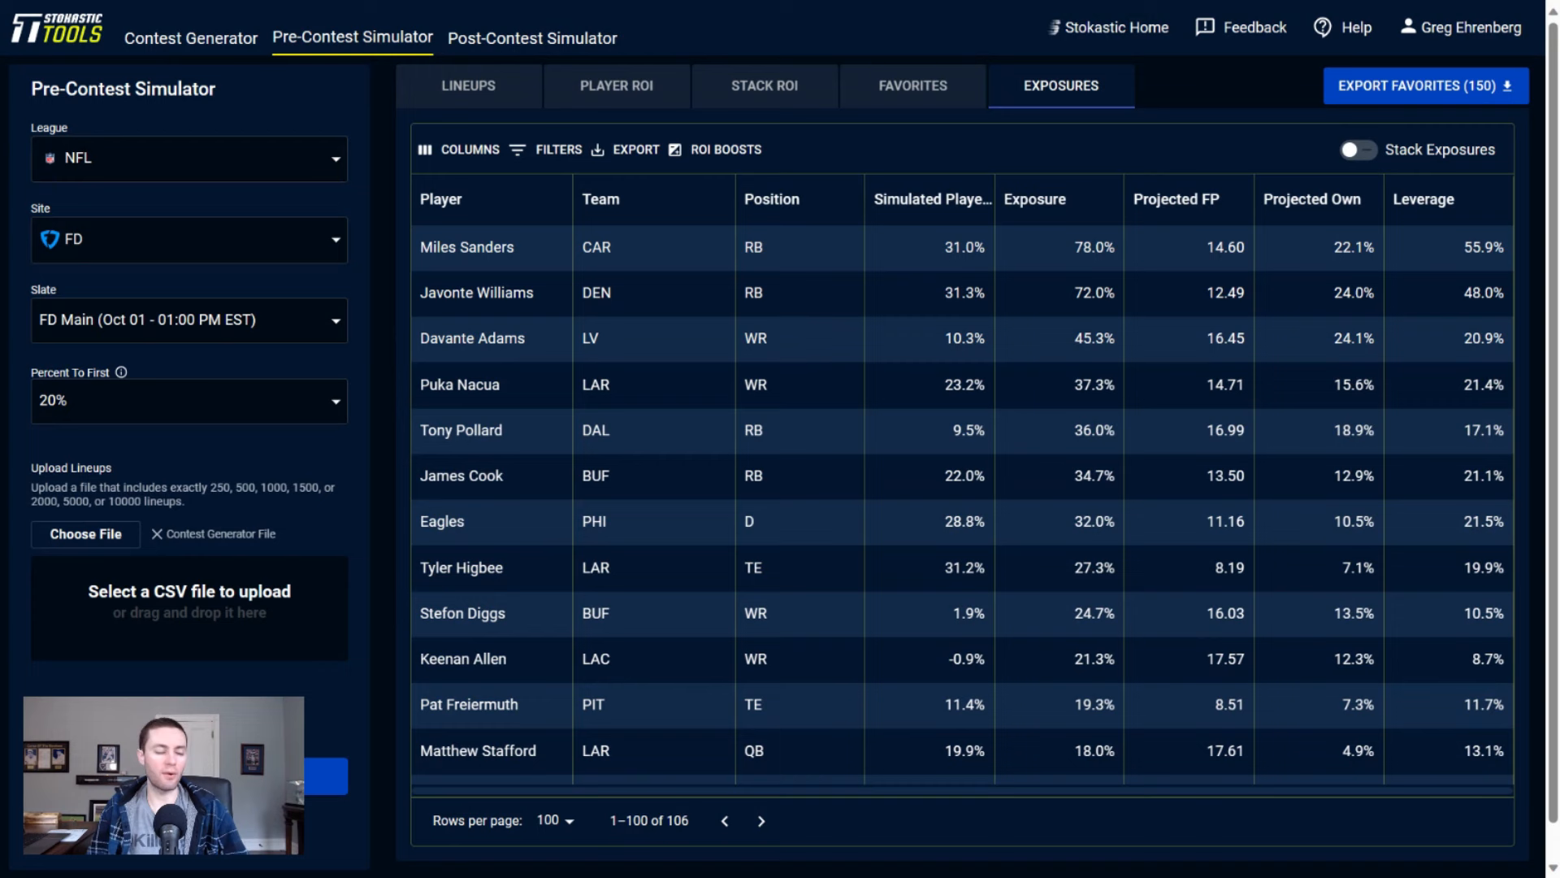
mouse_move(843, 389)
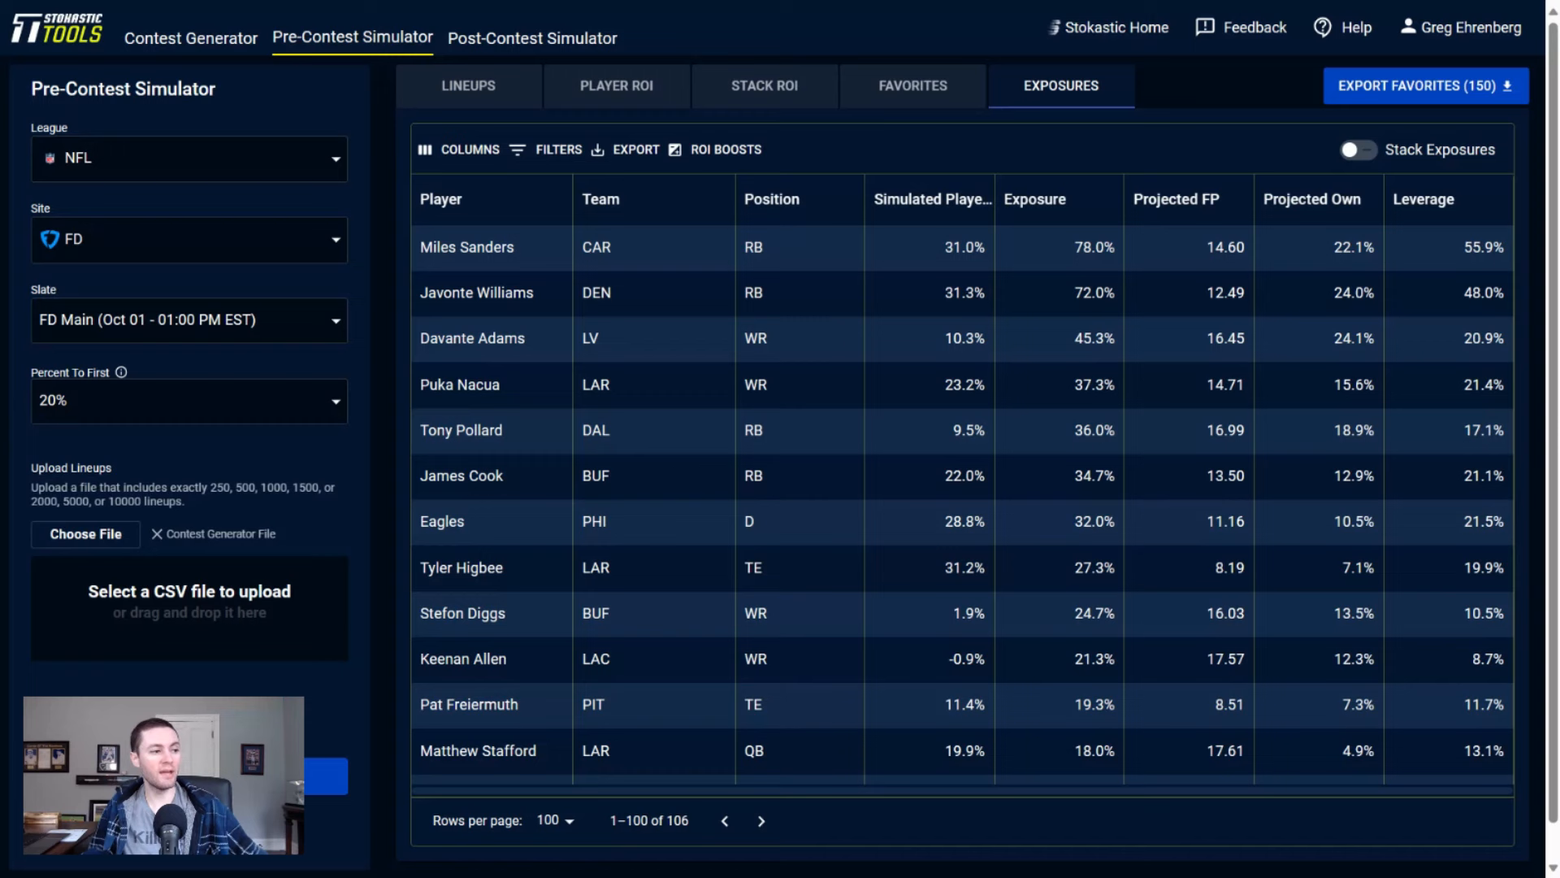
mouse_move(786, 446)
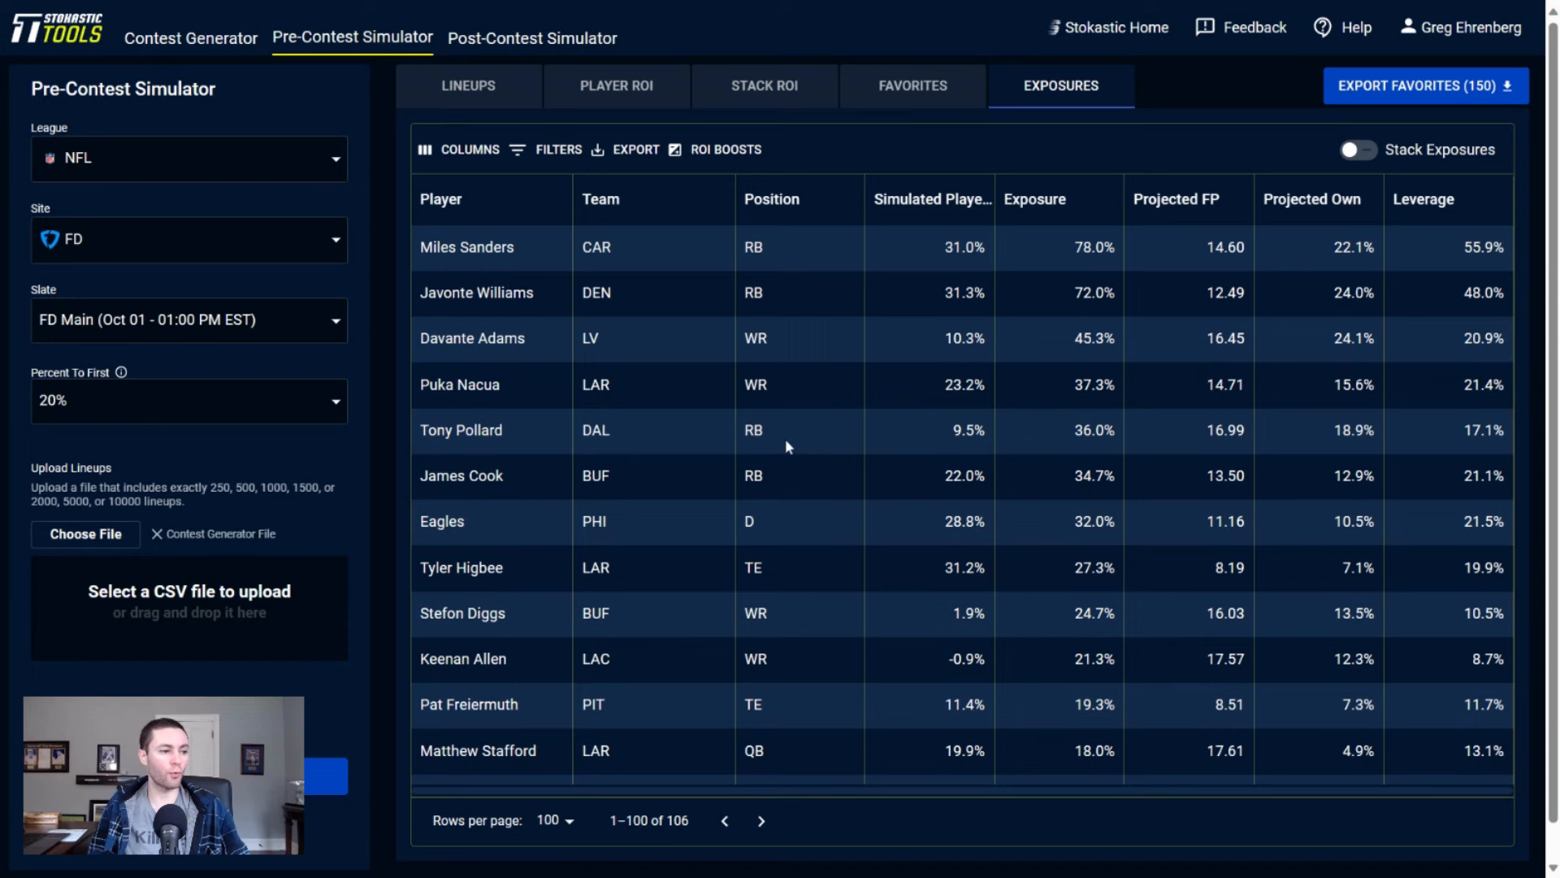
mouse_move(761, 229)
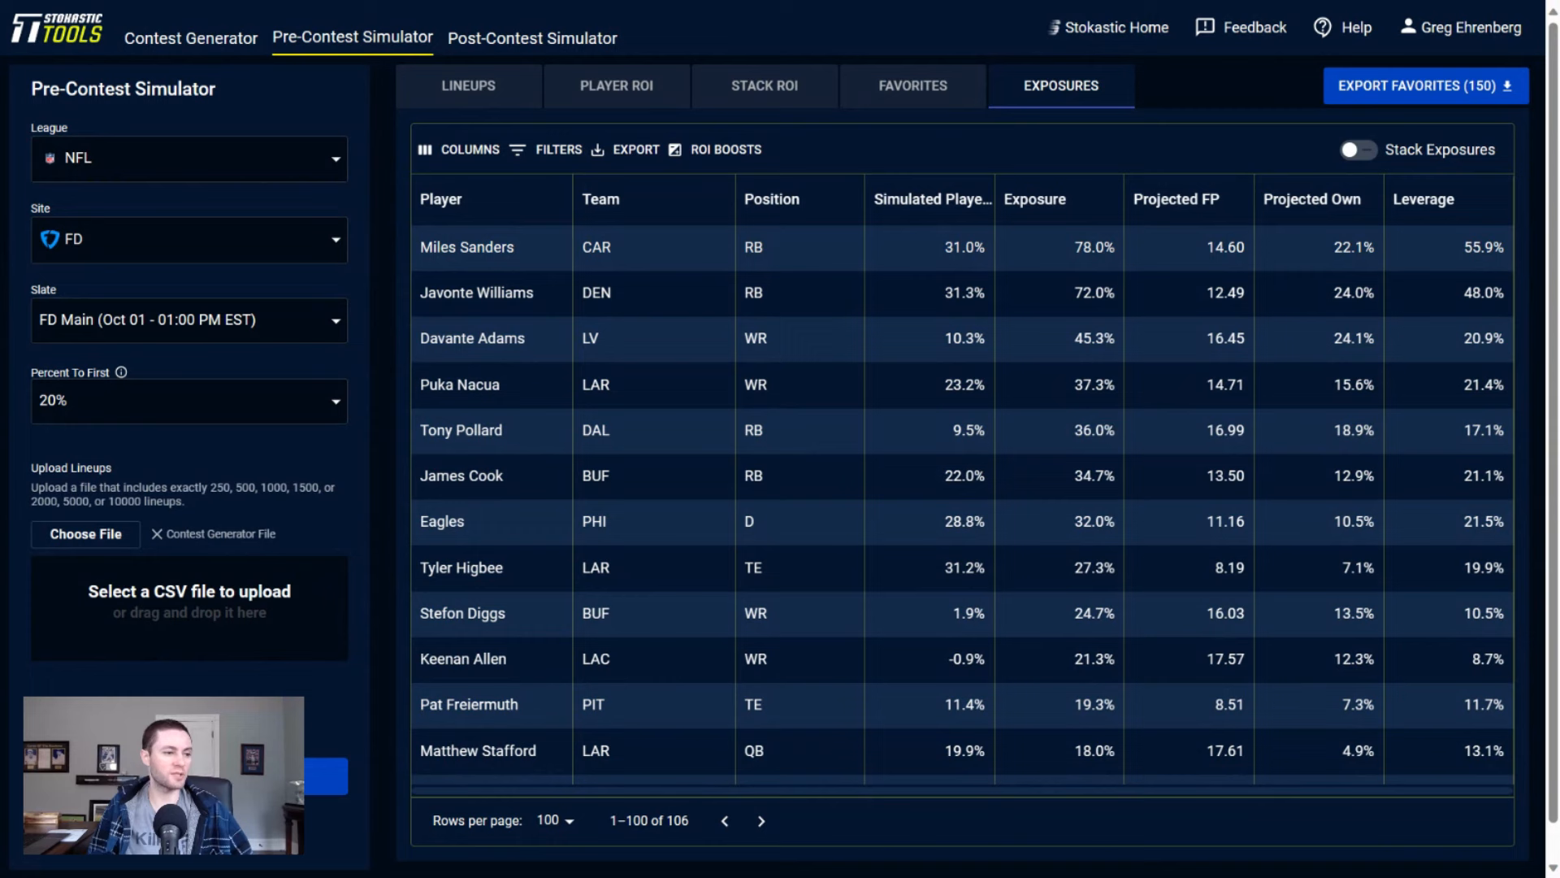
mouse_move(793, 434)
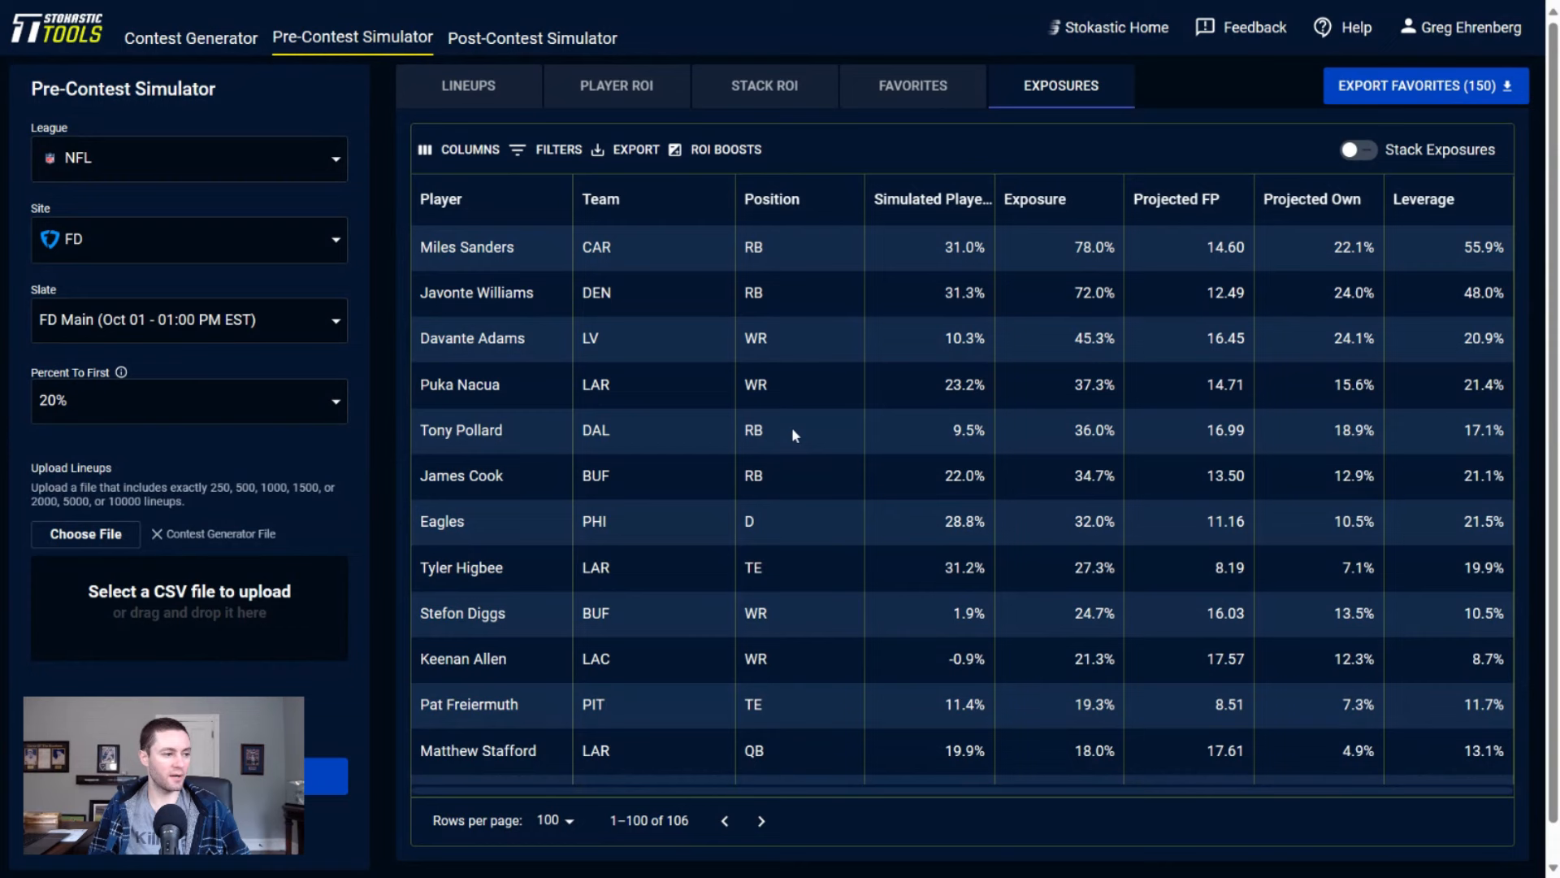
mouse_move(845, 523)
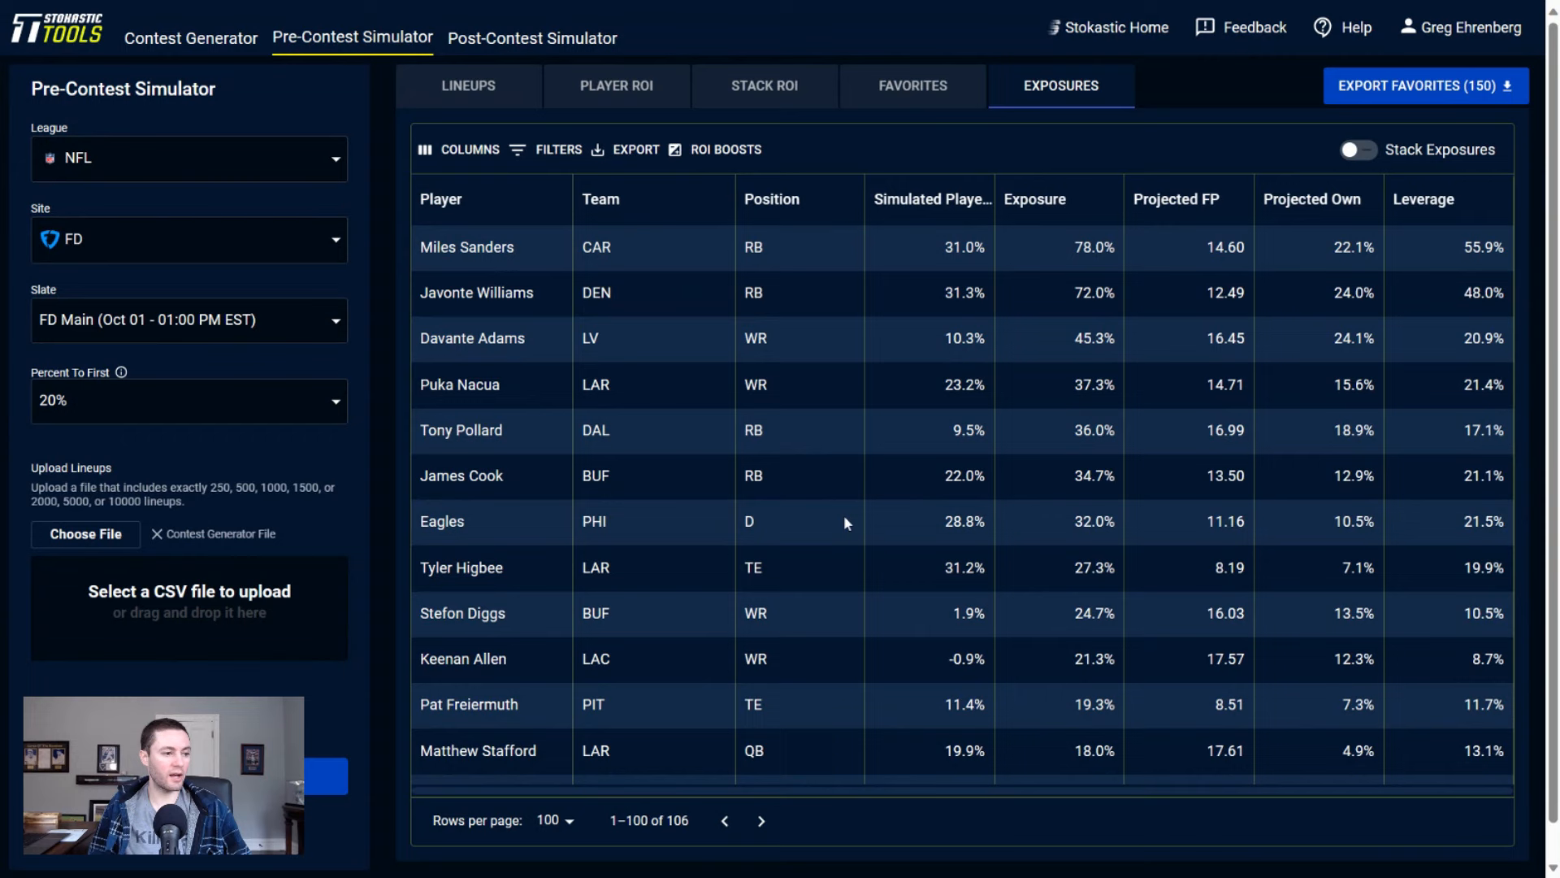
scroll("down", 3)
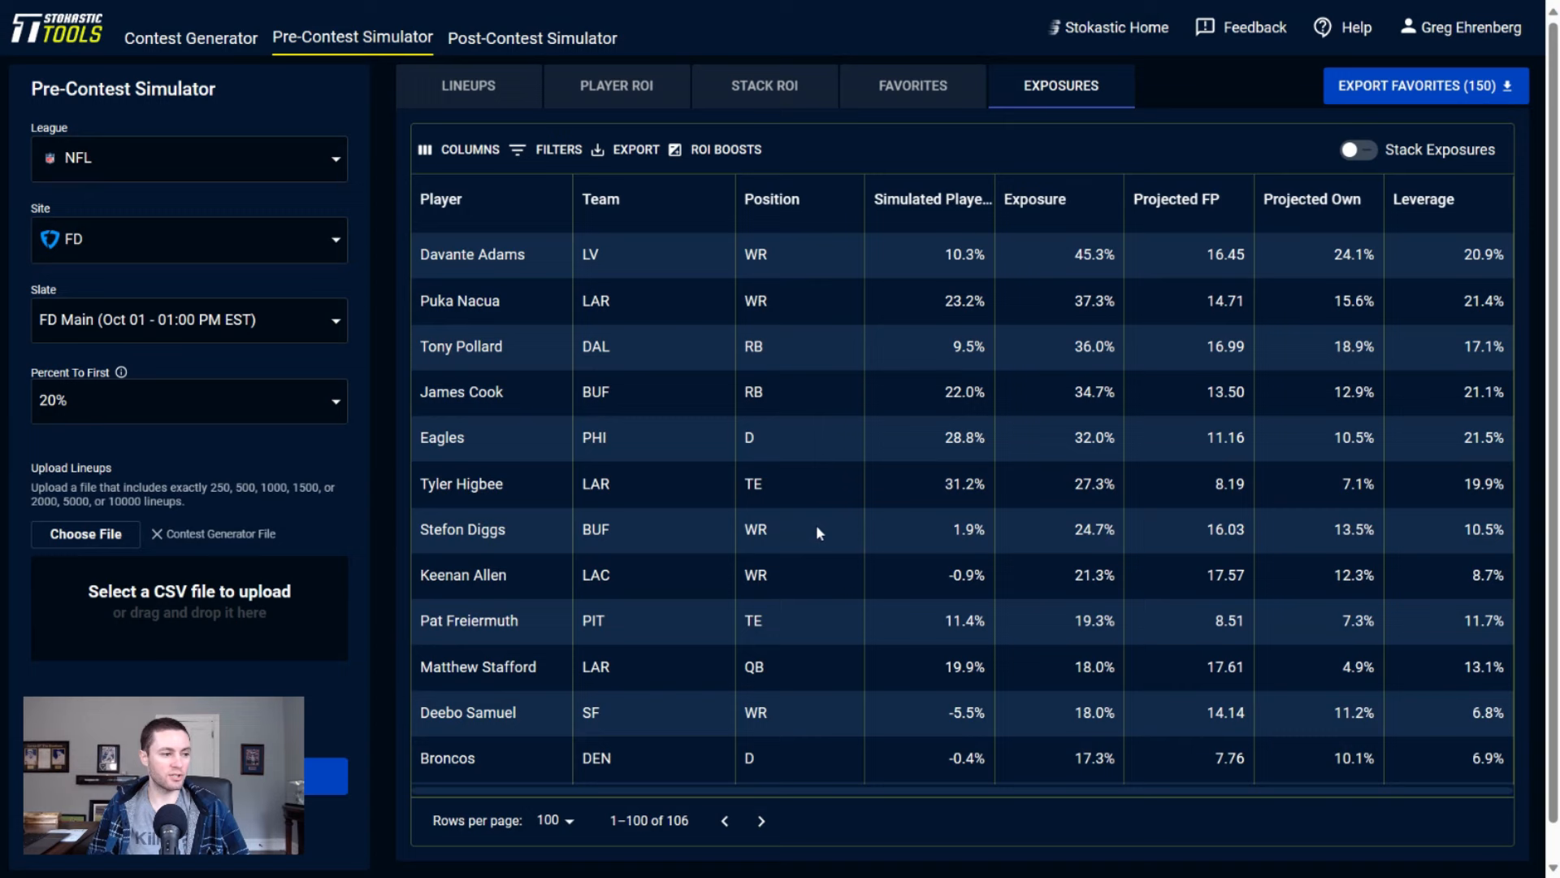
mouse_move(783, 615)
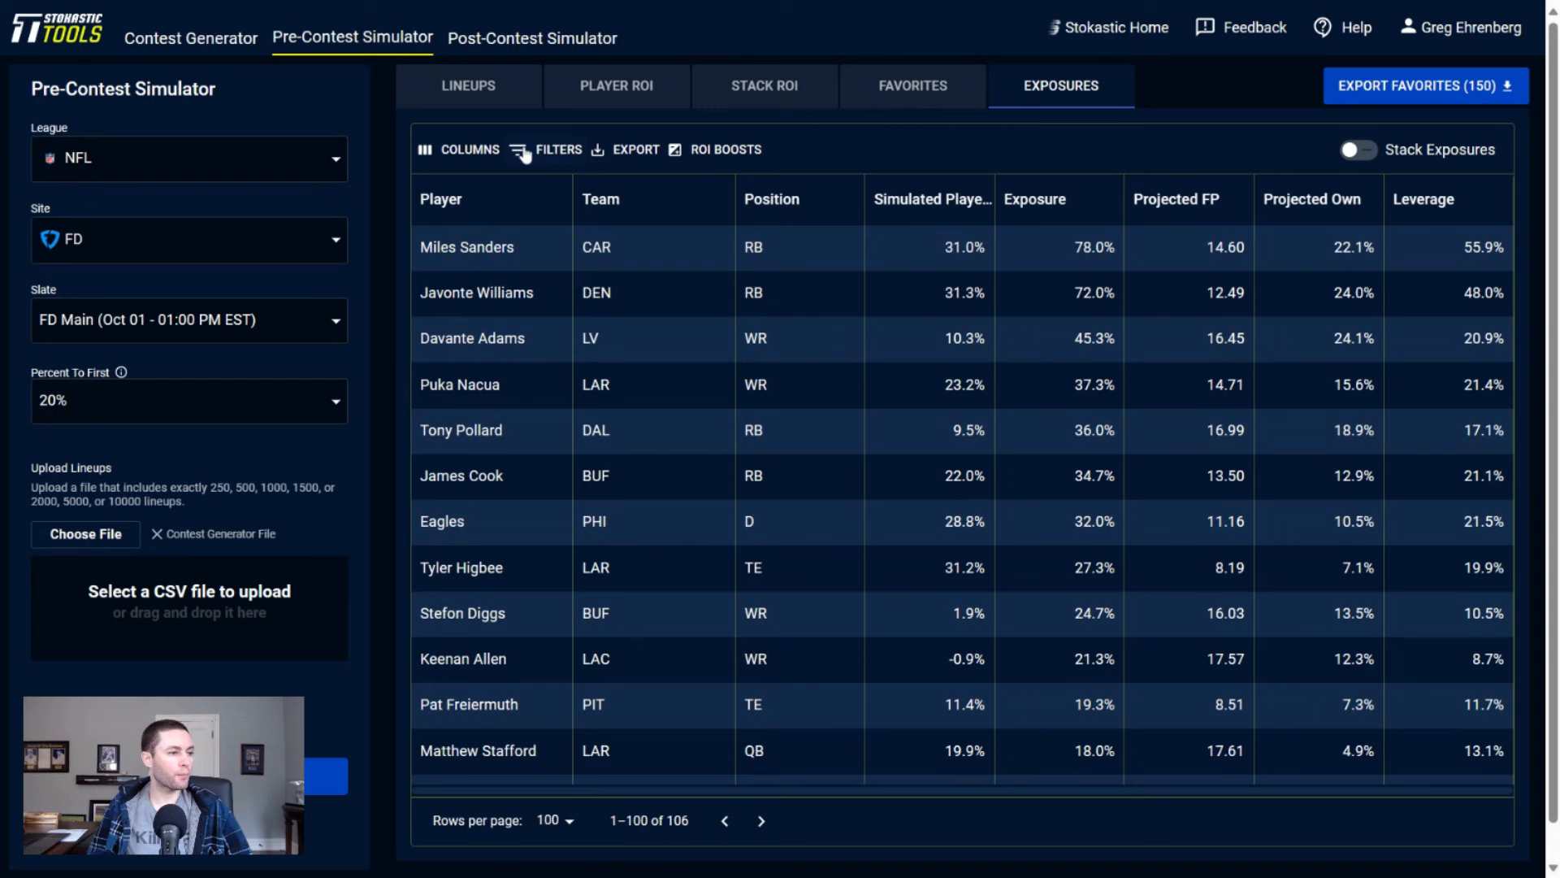
left_click(559, 149)
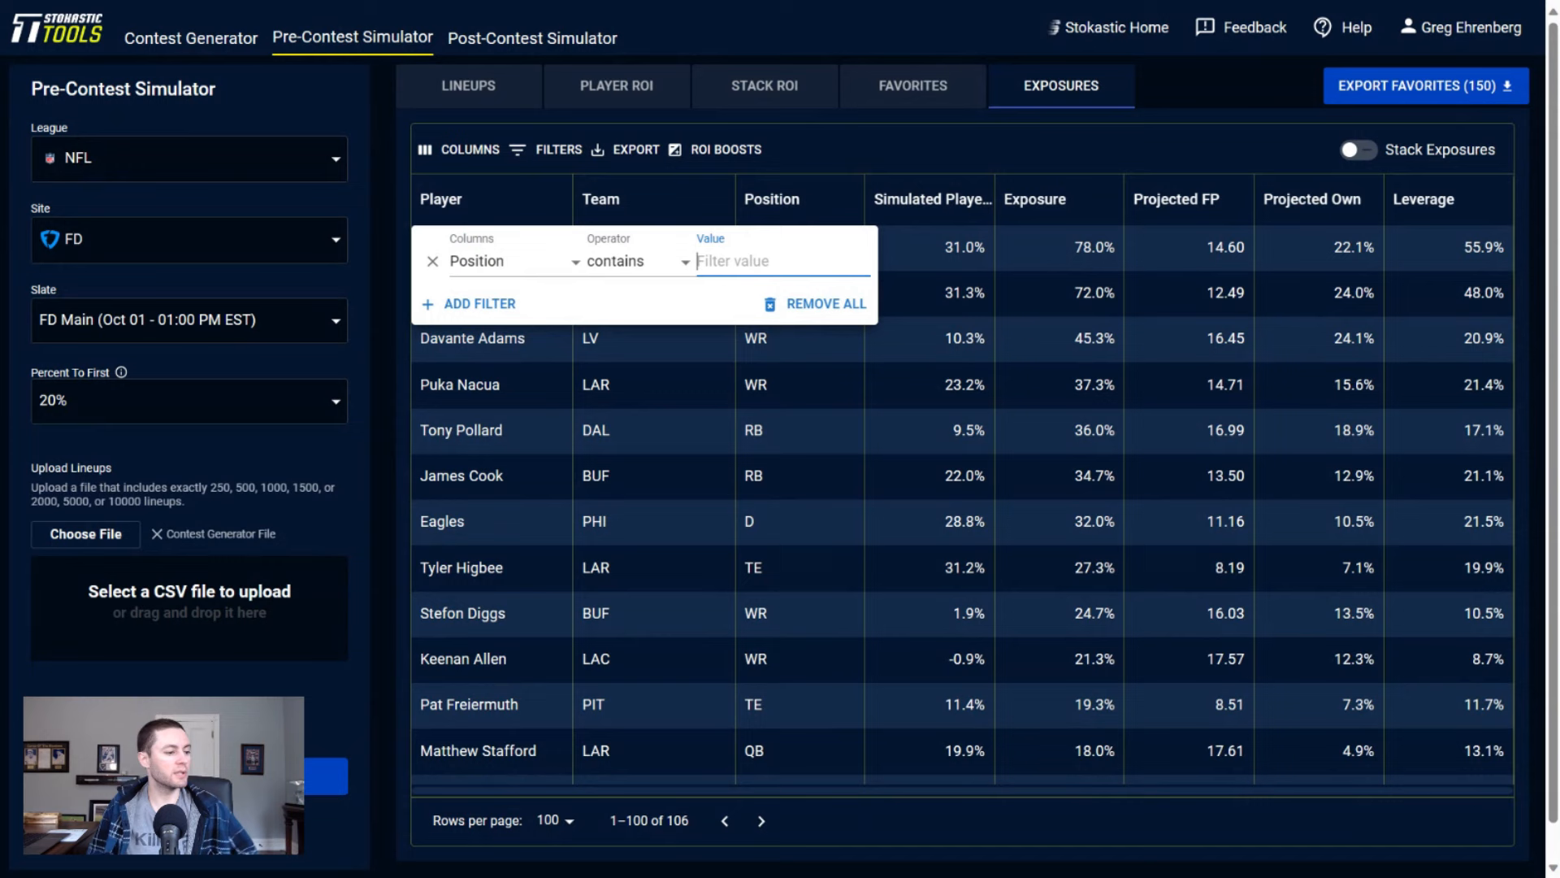
type("QB")
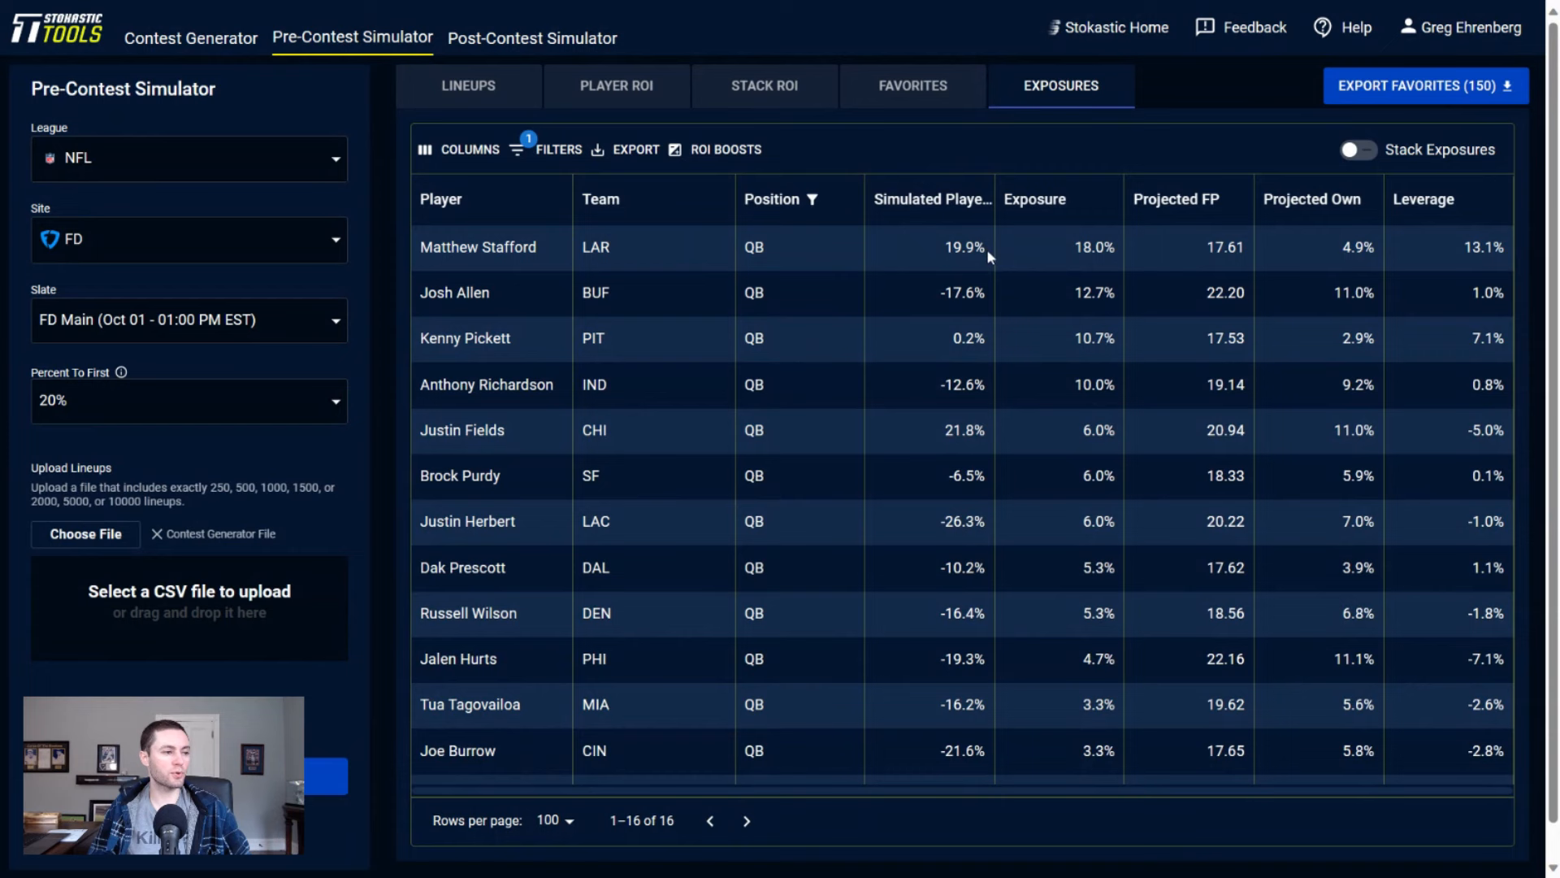
mouse_move(1053, 346)
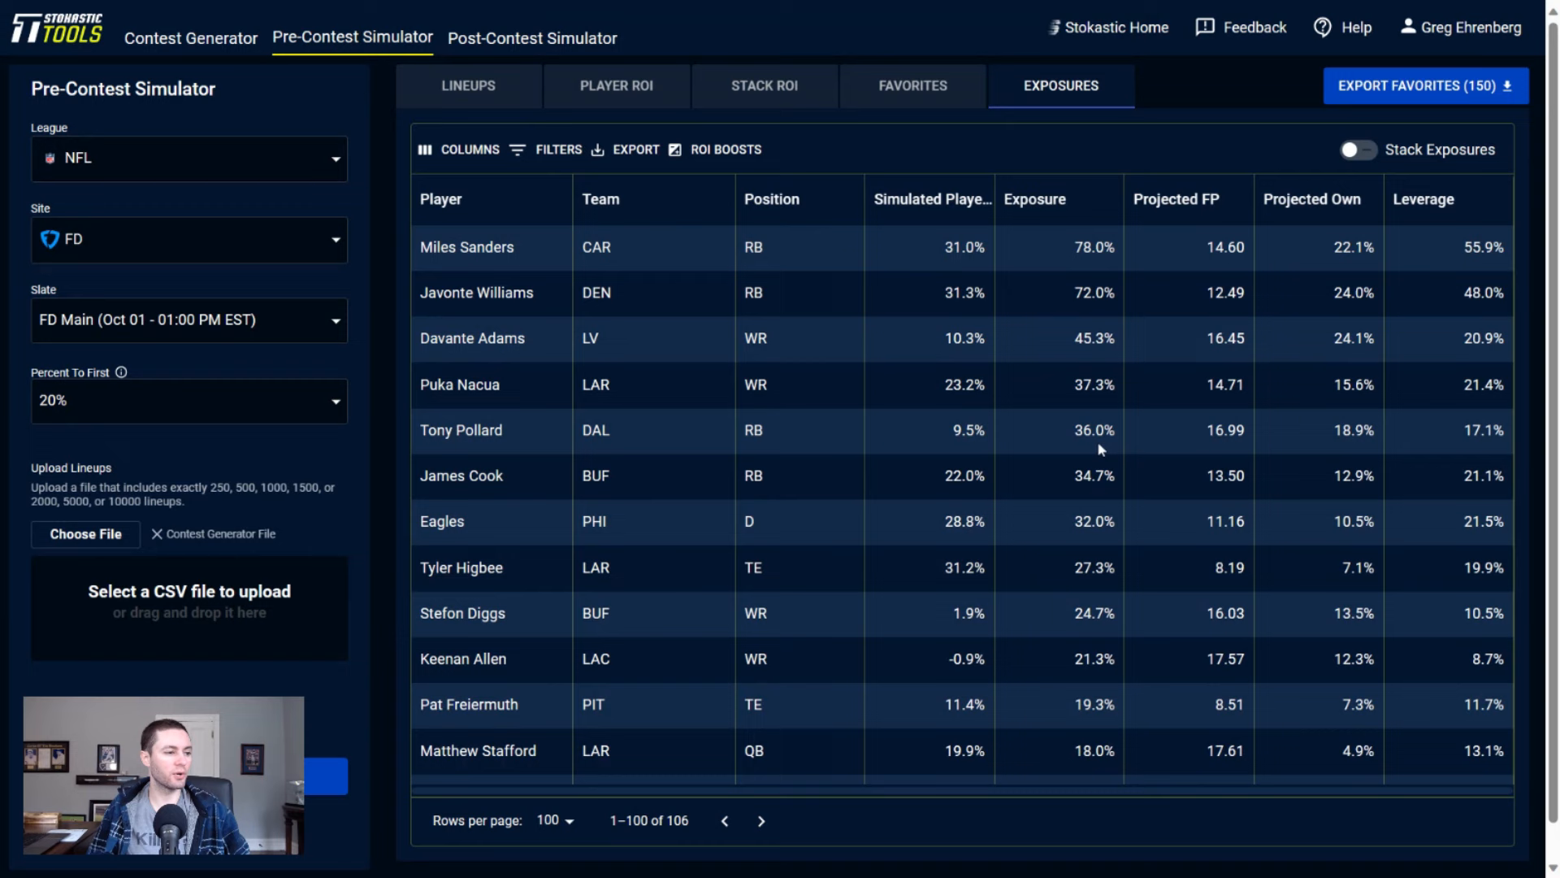
Sort all 106 players by leverage ascending, putting Kyren Williams lowest at -18.1%.
left_click(1424, 199)
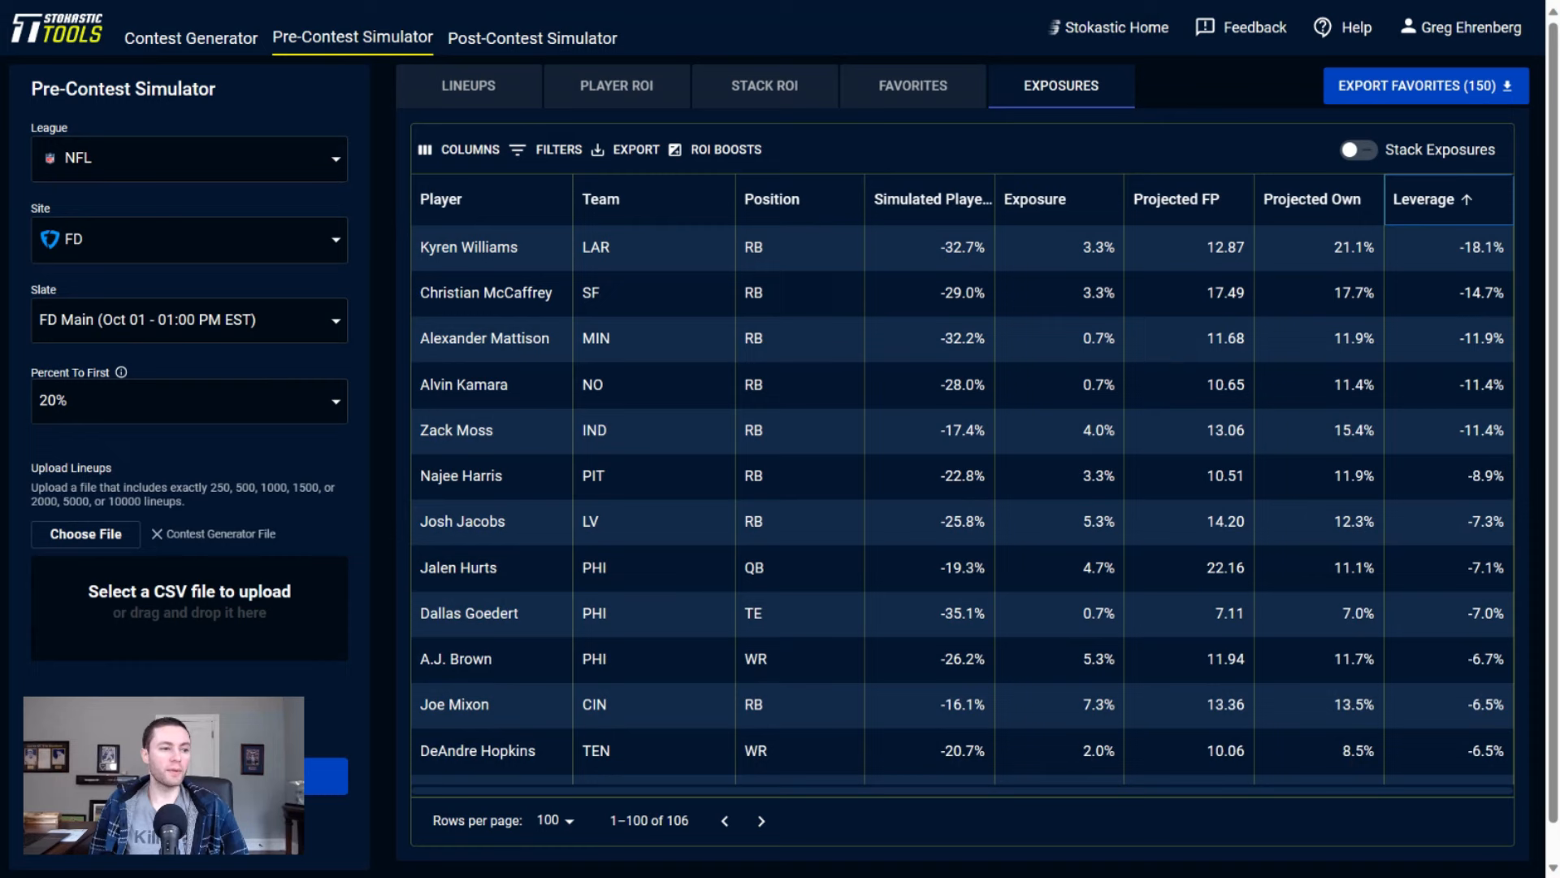
mouse_move(846, 297)
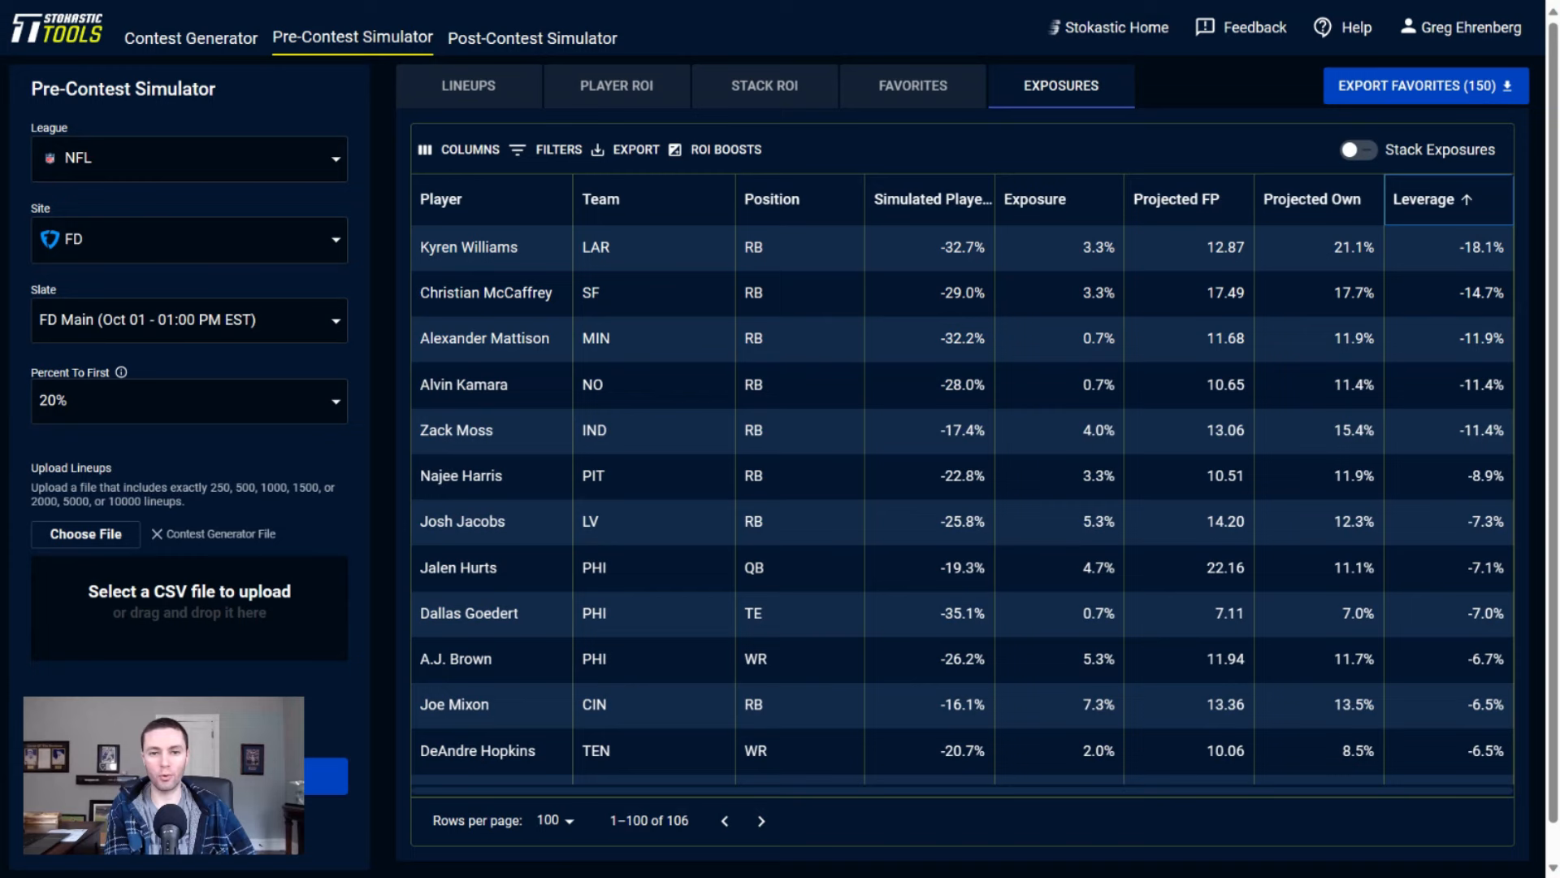
mouse_move(840, 396)
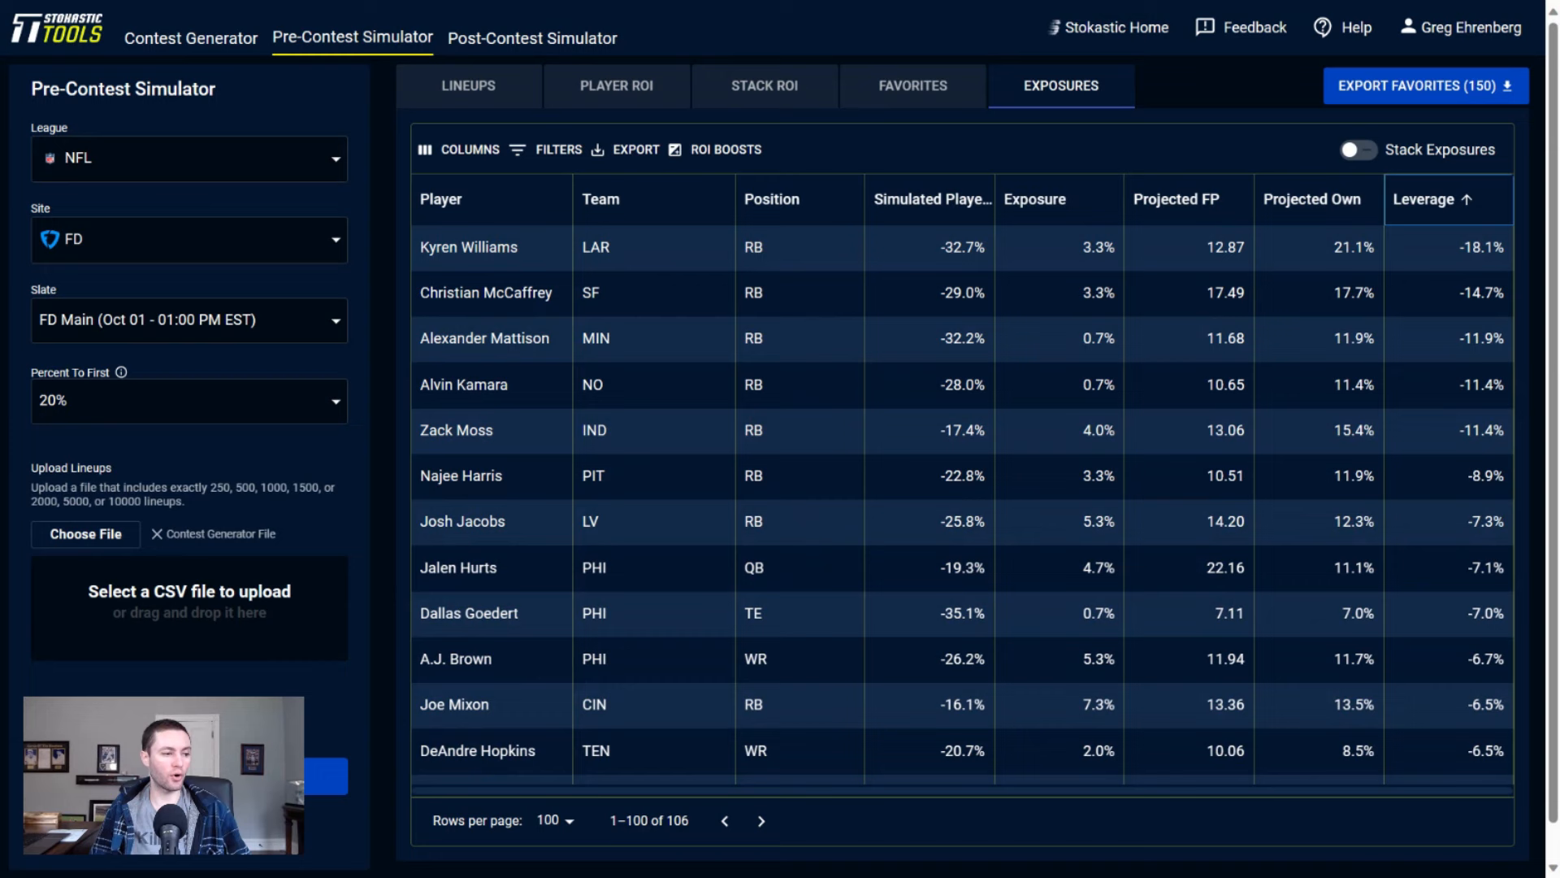
mouse_move(825, 629)
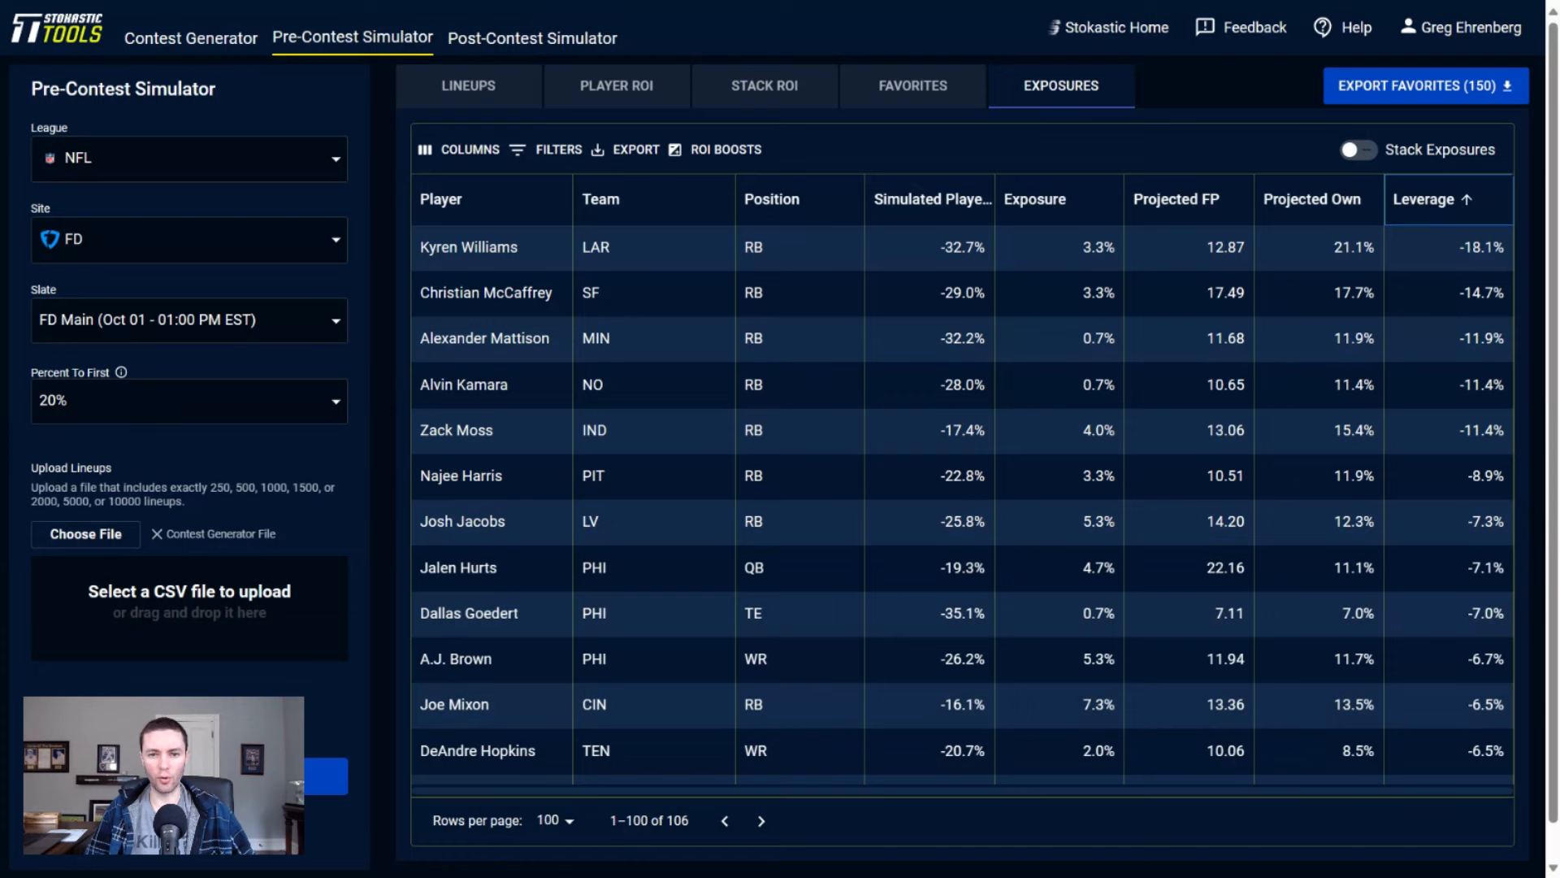
mouse_move(992, 537)
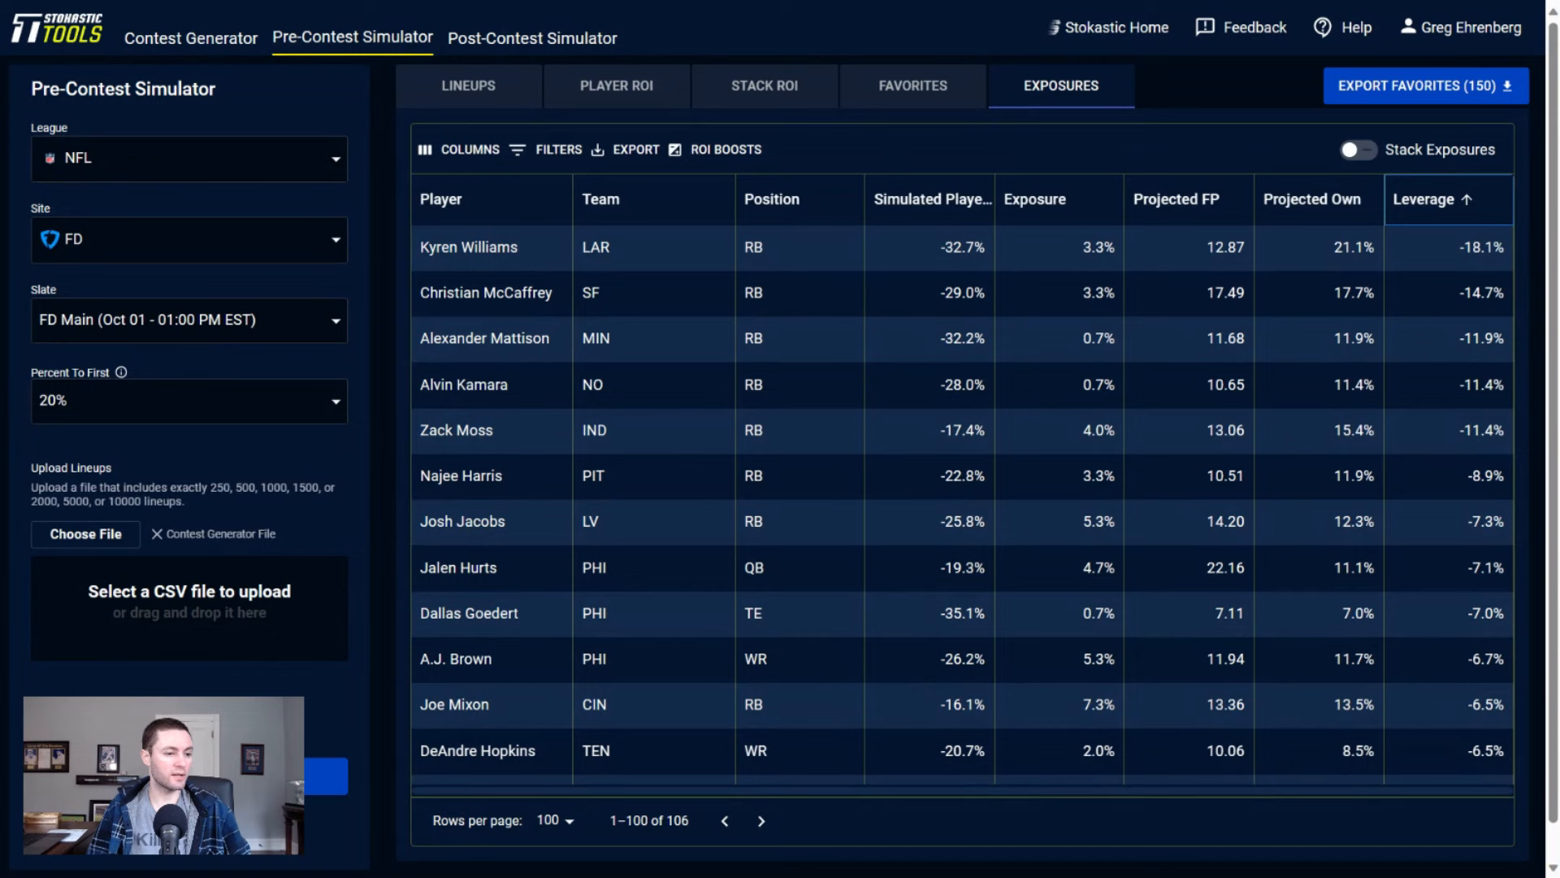
scroll("down", 3)
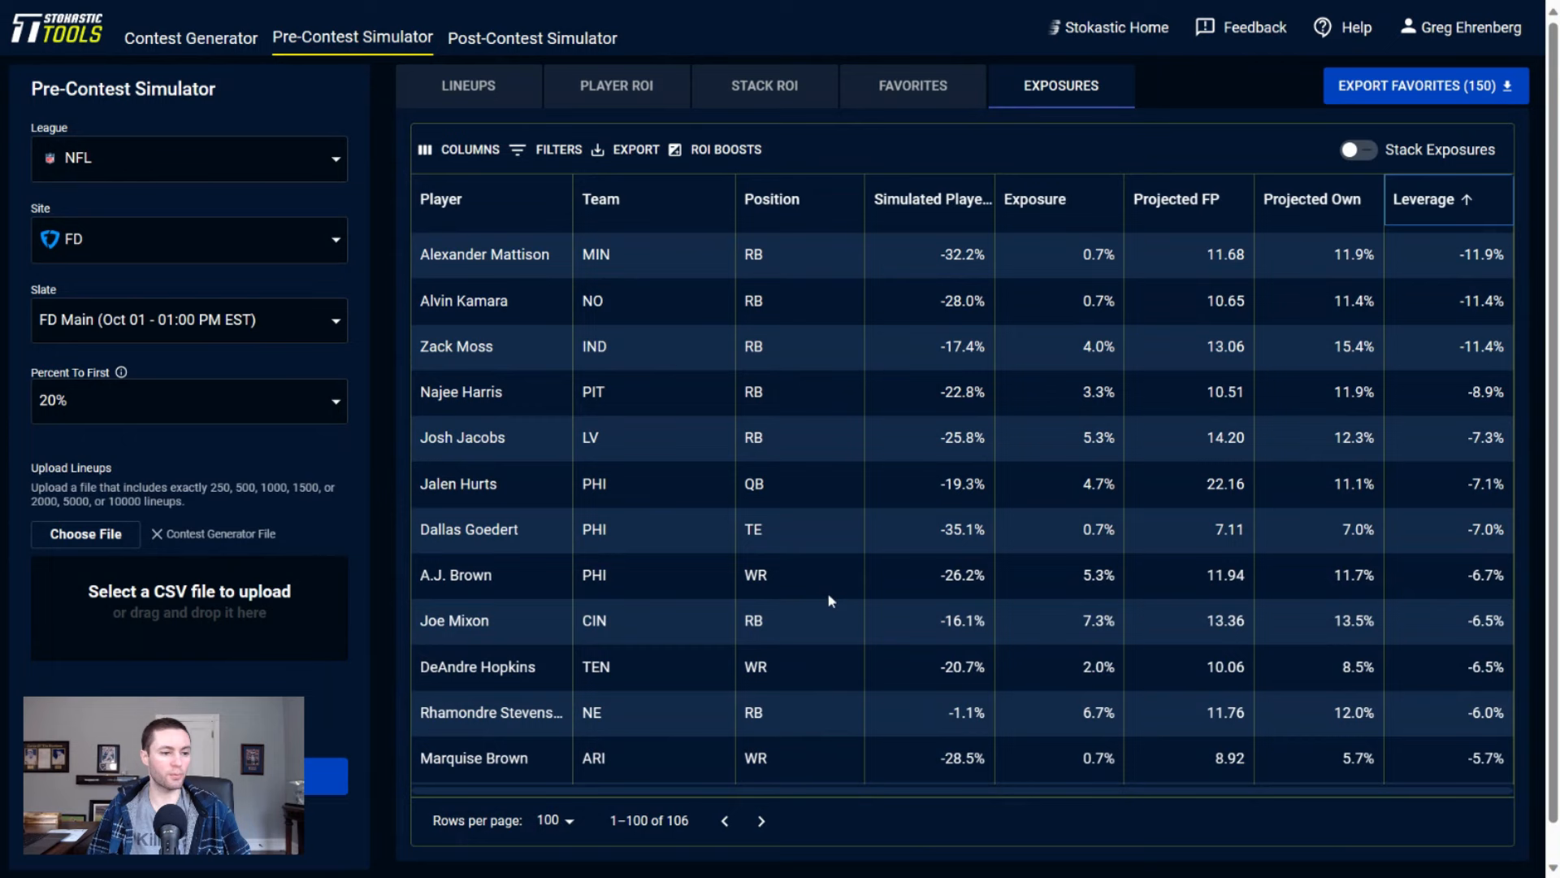
left_click(904, 199)
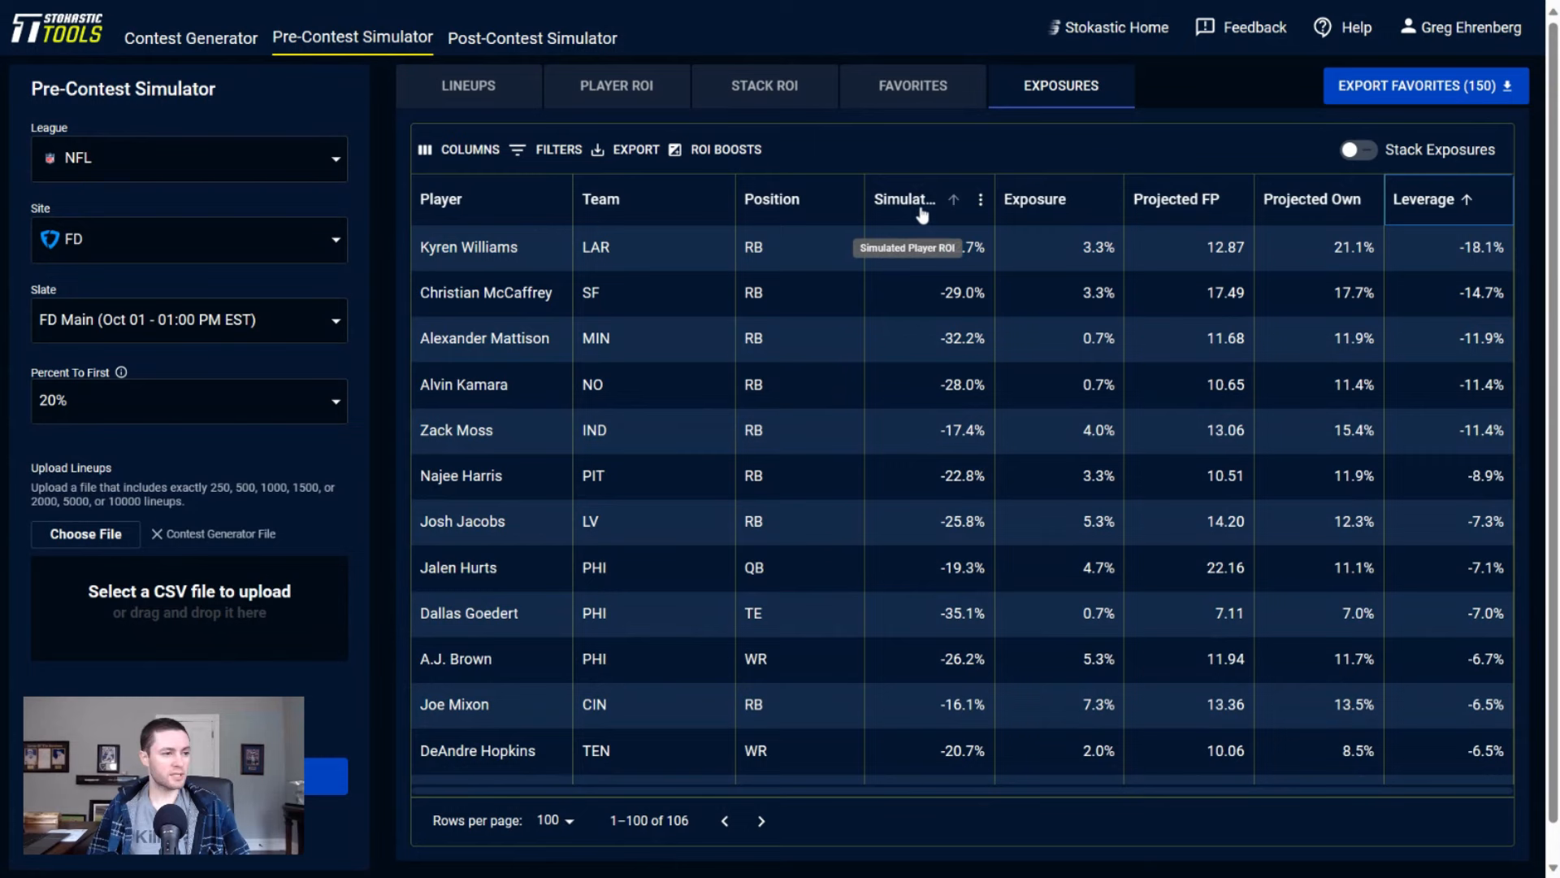
Re-sort leverage descending so Miles Sanders tops the list at 55.9%.
left_click(1466, 199)
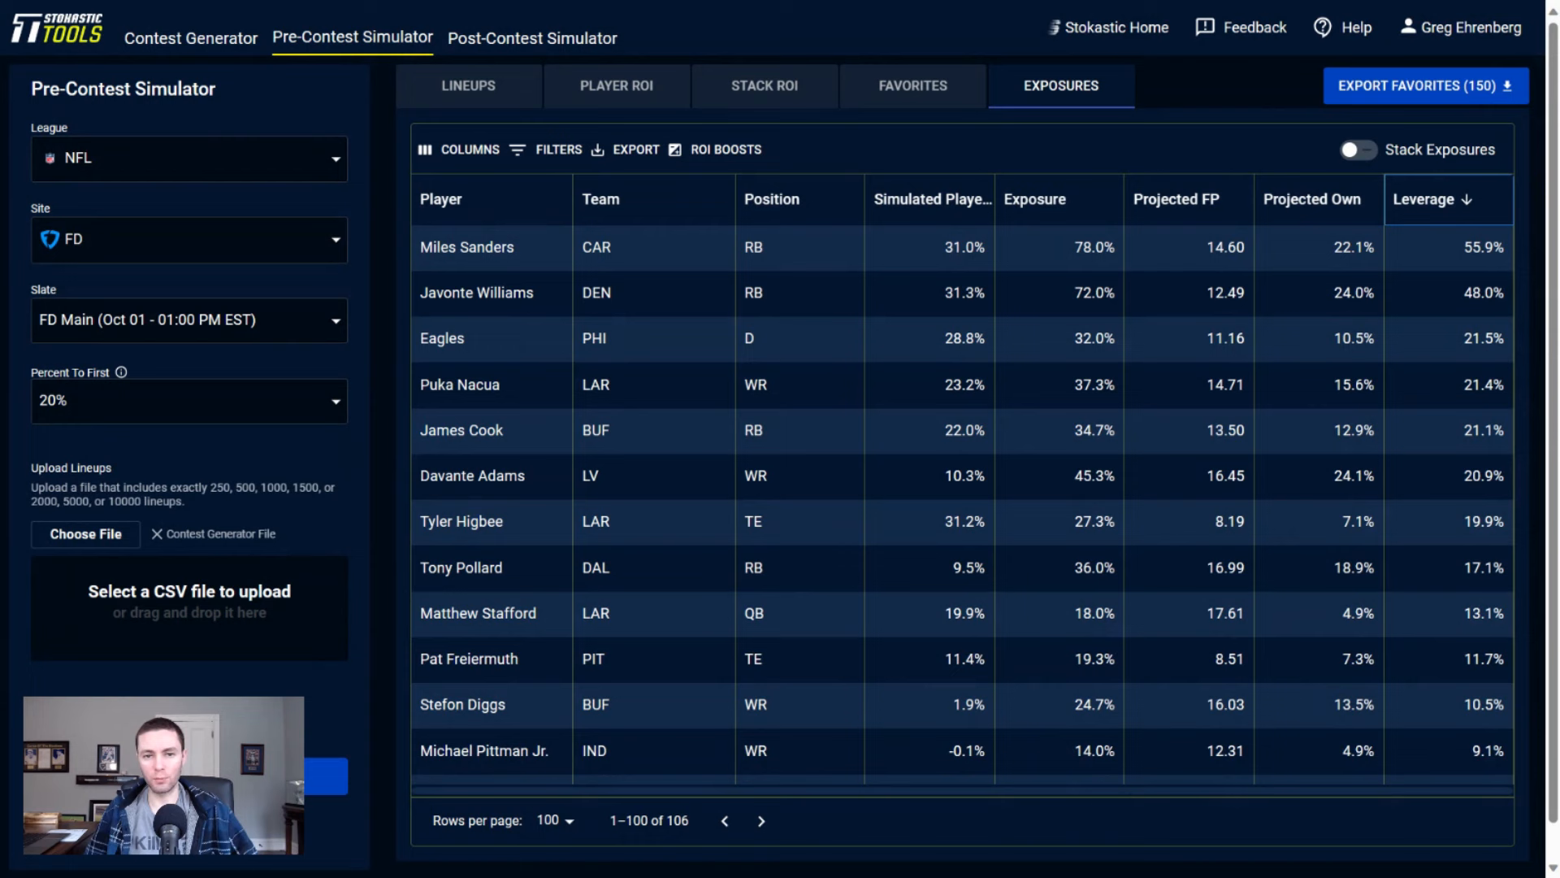
mouse_move(953, 594)
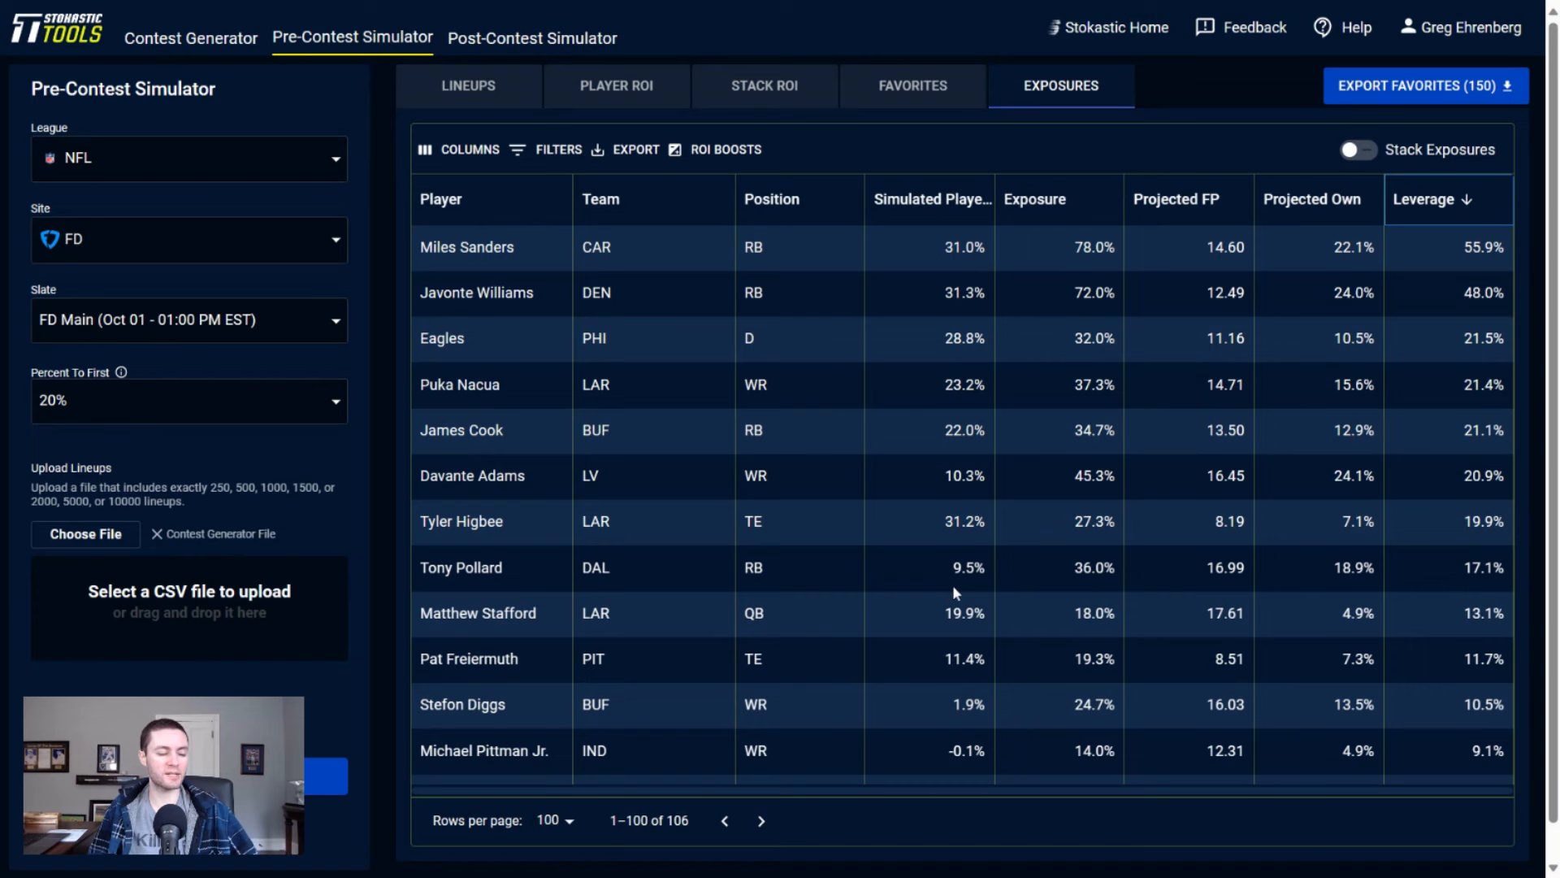
mouse_move(828, 759)
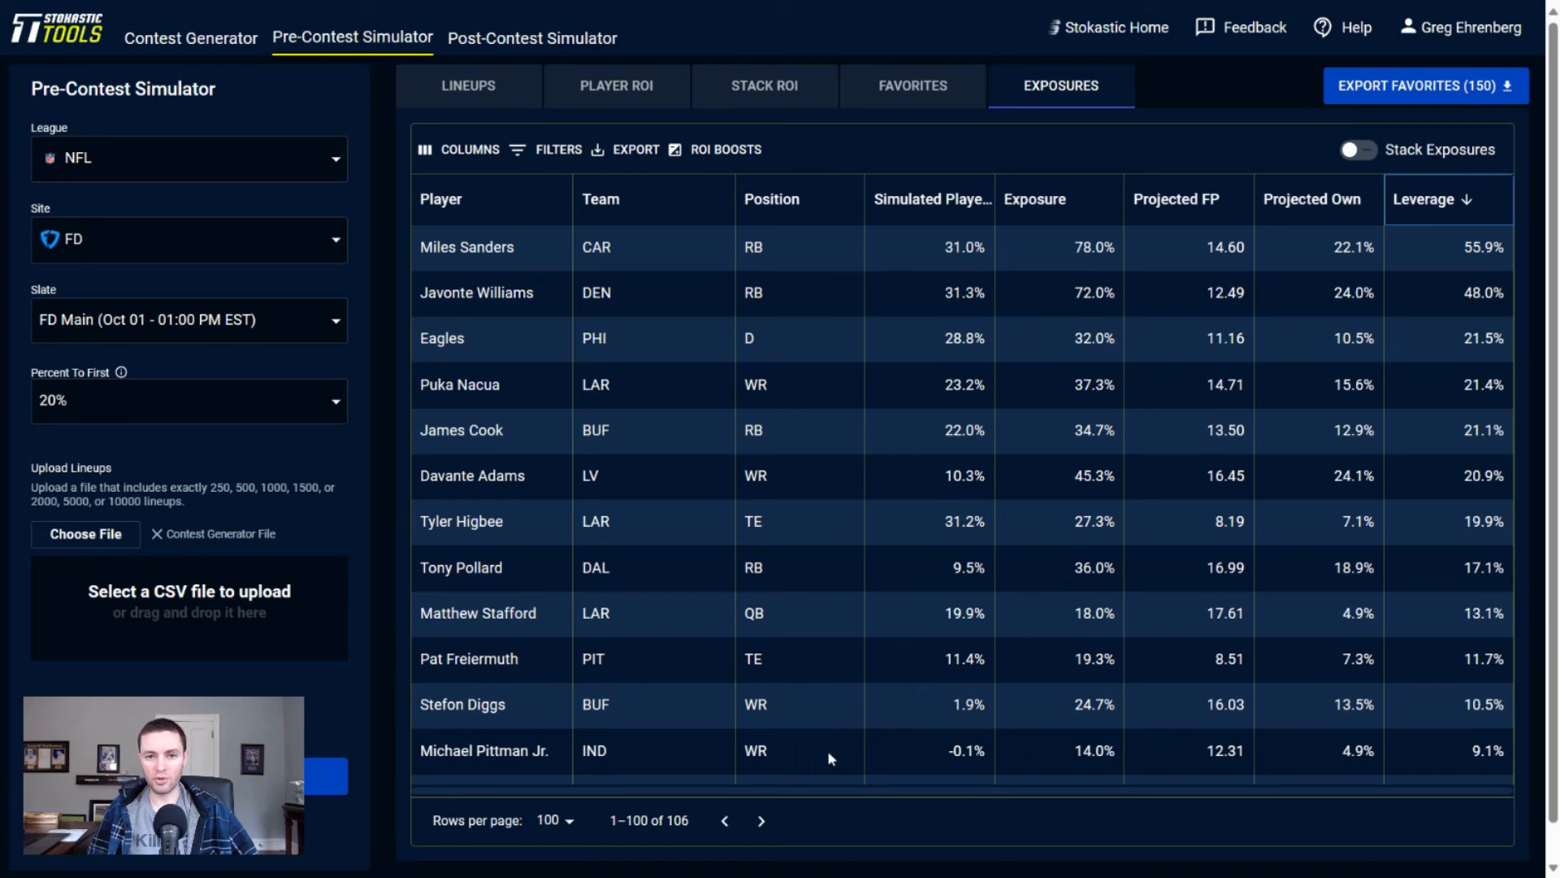